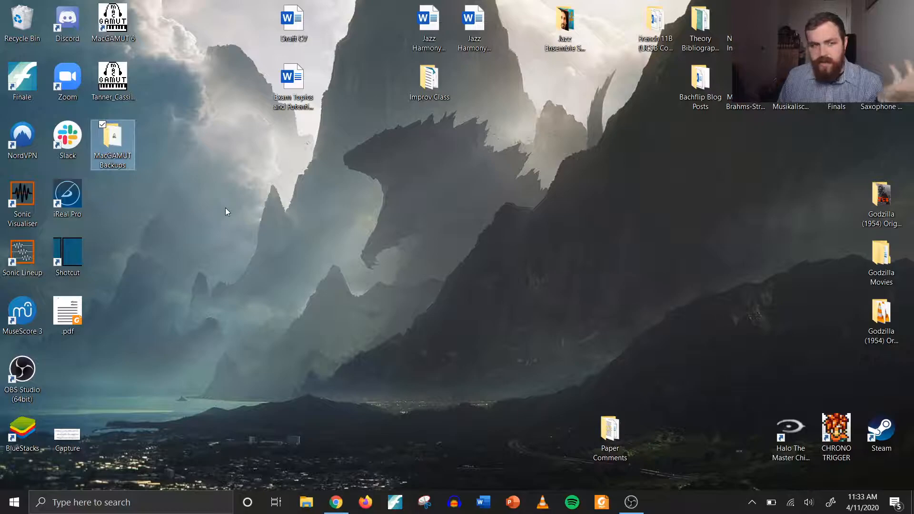
pyautogui.moveTo(177, 111)
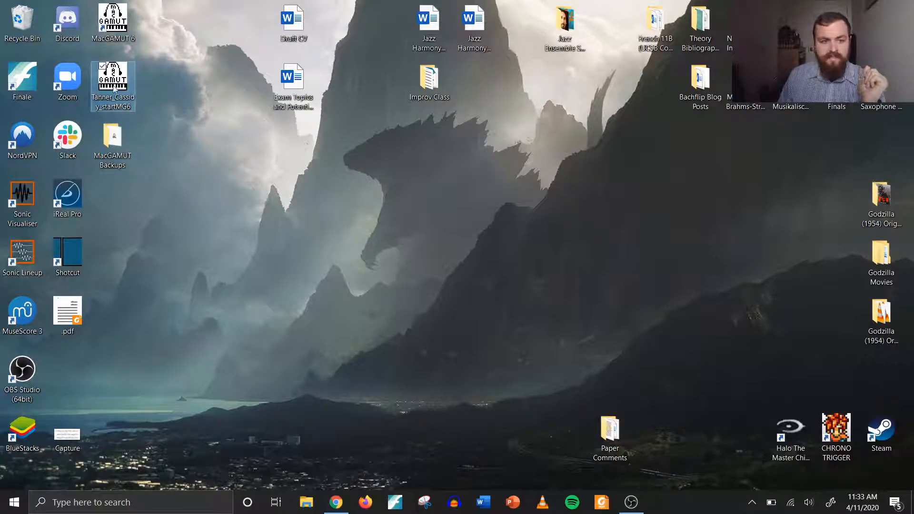
# - Nudge the start file icon aside and back, then dismiss the MacGAMUT welcome alert
pyautogui.moveTo(113, 88); pyautogui.dragTo(203, 87)
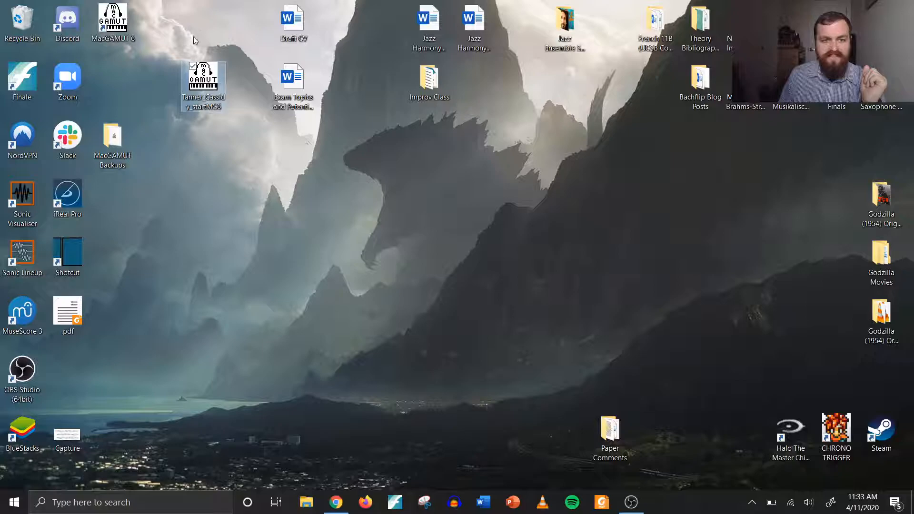
pyautogui.moveTo(253, 153)
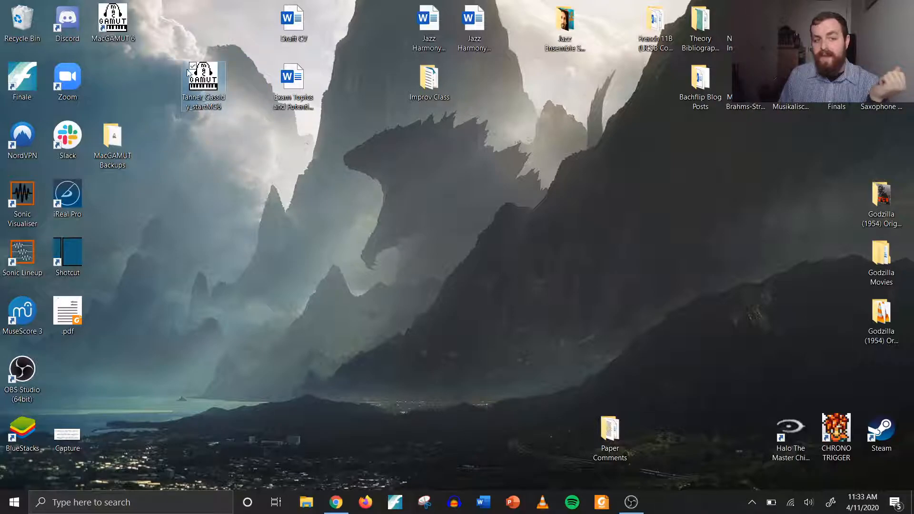
pyautogui.moveTo(203, 82); pyautogui.dragTo(113, 82)
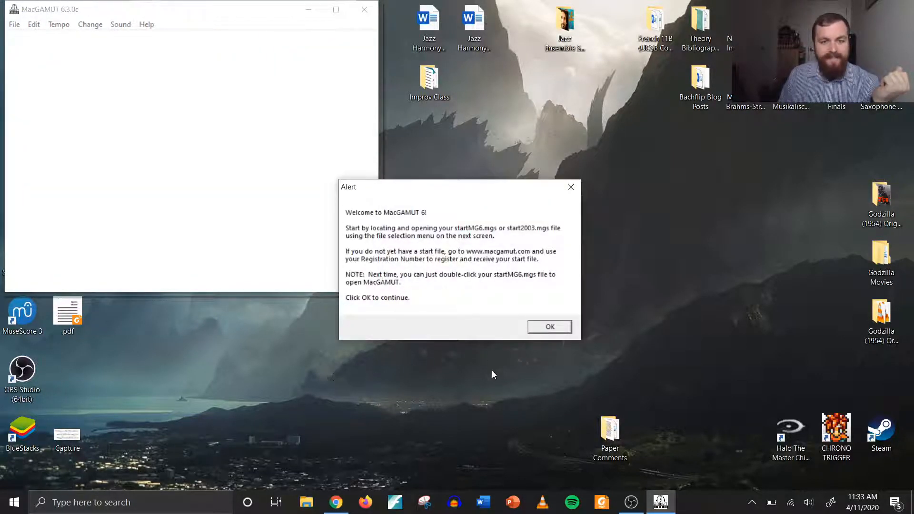
pyautogui.moveTo(543, 353)
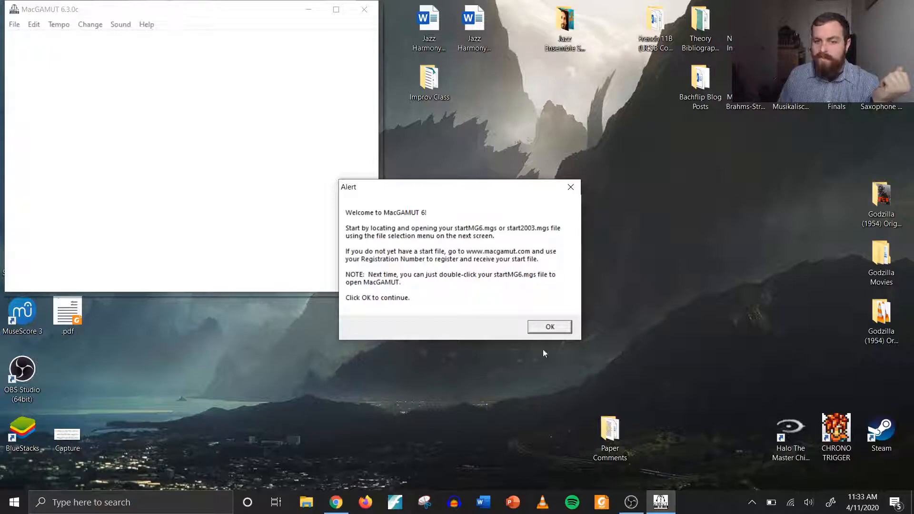
pyautogui.click(548, 326)
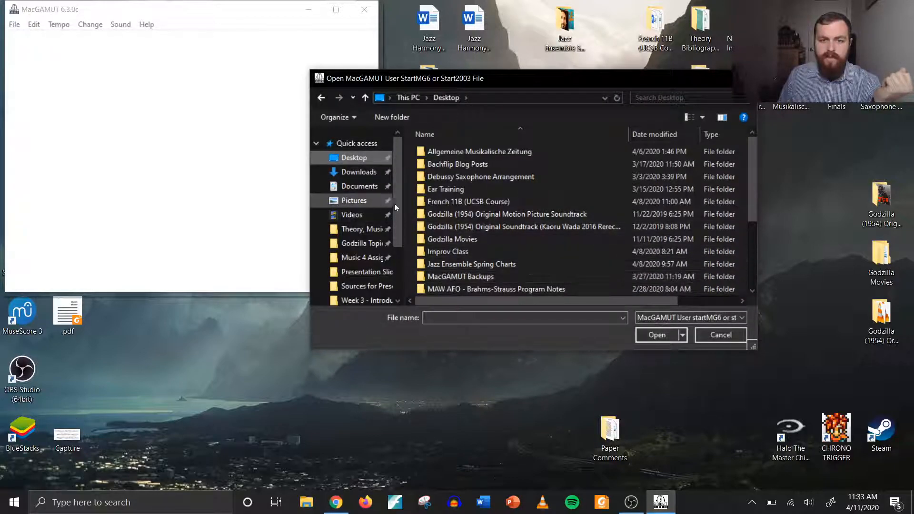
# - Load startMG6 from the Desktop folder and confirm its name and presets
pyautogui.scroll(-3)
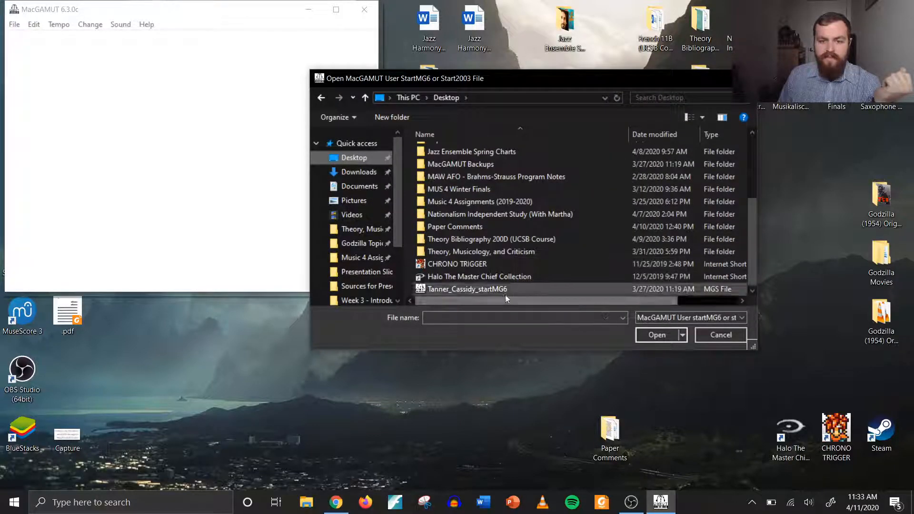
pyautogui.doubleClick(466, 289)
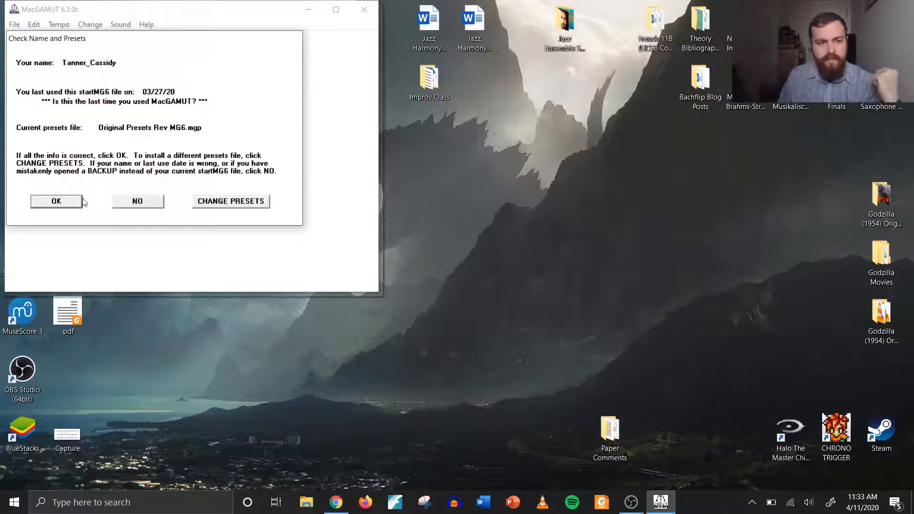
pyautogui.click(55, 201)
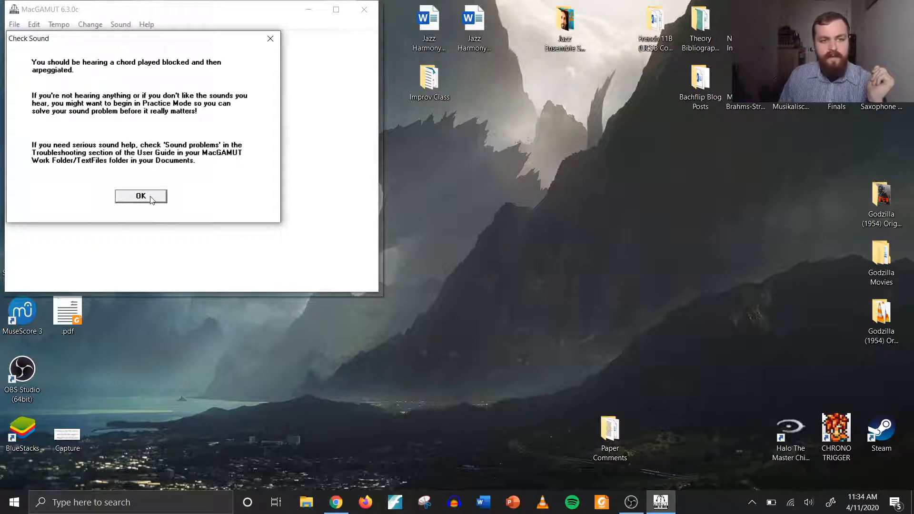
# - Acknowledge the sound check and quit MacGAMUT from the Please Choose menu
pyautogui.click(141, 196)
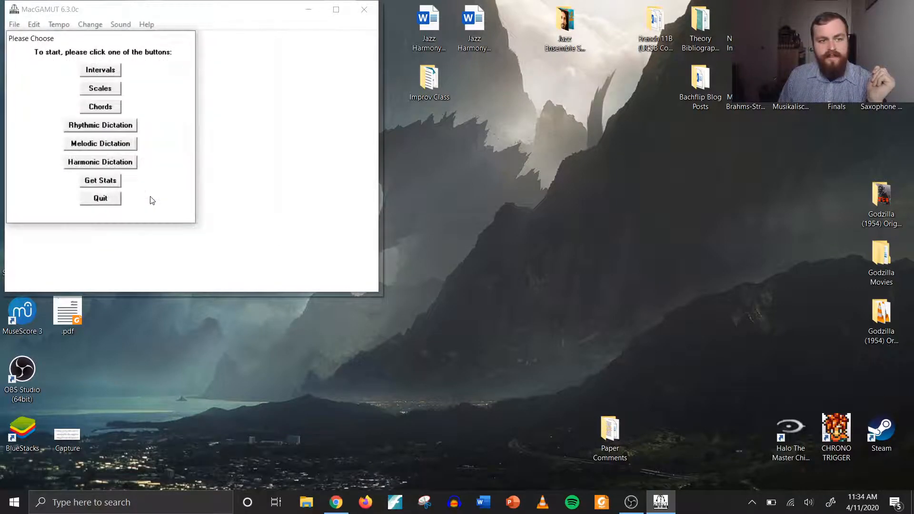
pyautogui.moveTo(76, 222)
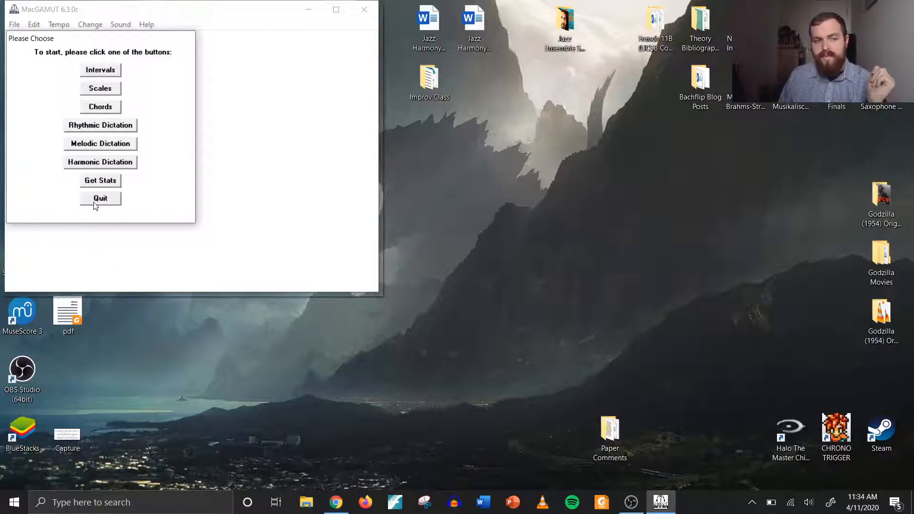
pyautogui.click(100, 197)
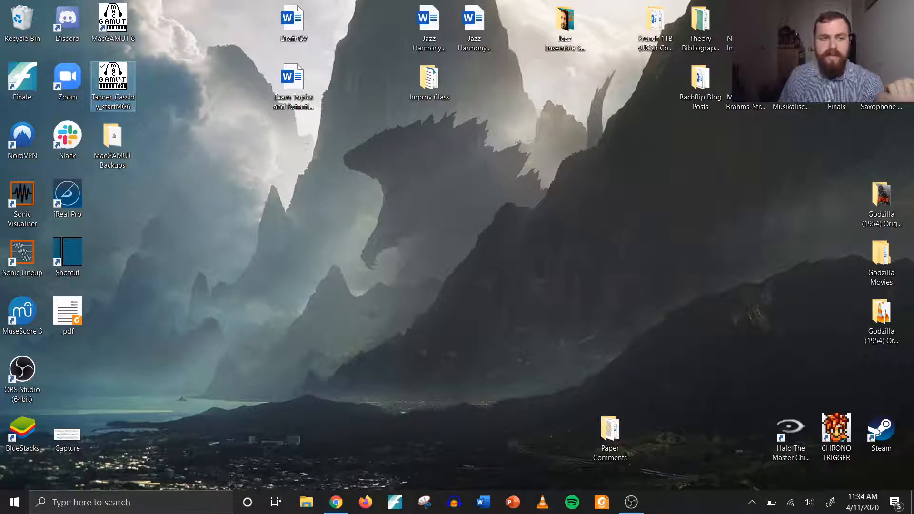
# - Relaunch MacGAMUT from startMG6 on the desktop, confirming the name and sound checks
pyautogui.doubleClick(113, 20)
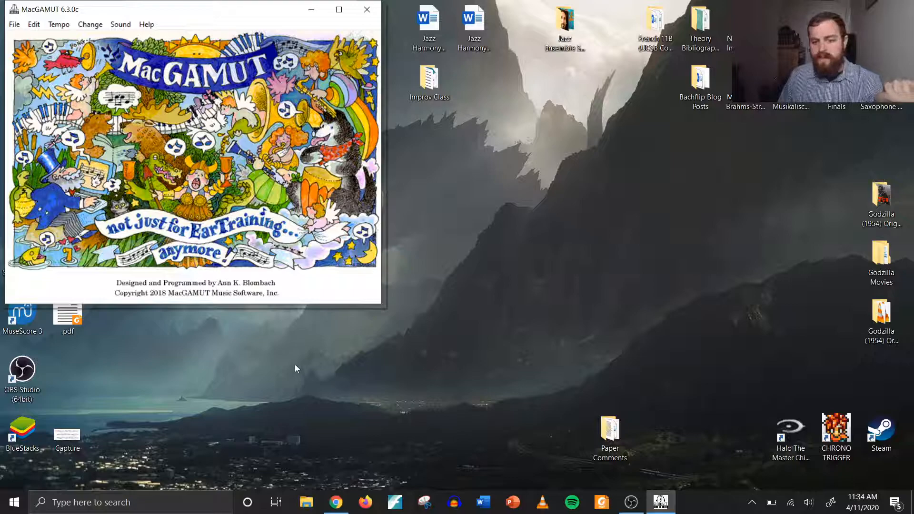
pyautogui.moveTo(285, 398)
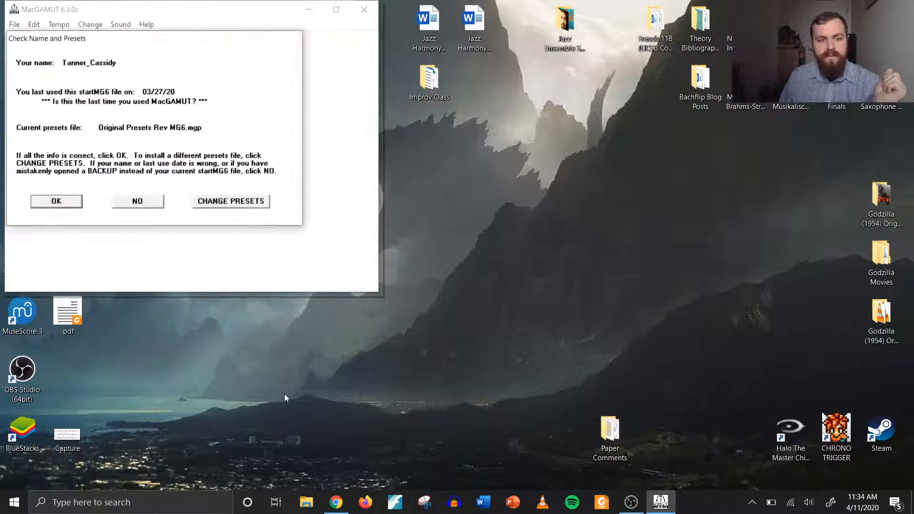
pyautogui.click(56, 201)
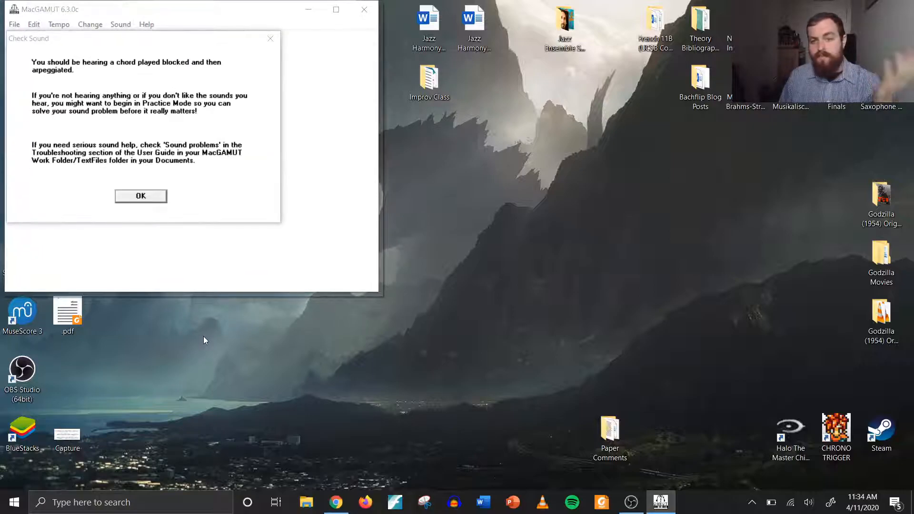
pyautogui.moveTo(193, 322)
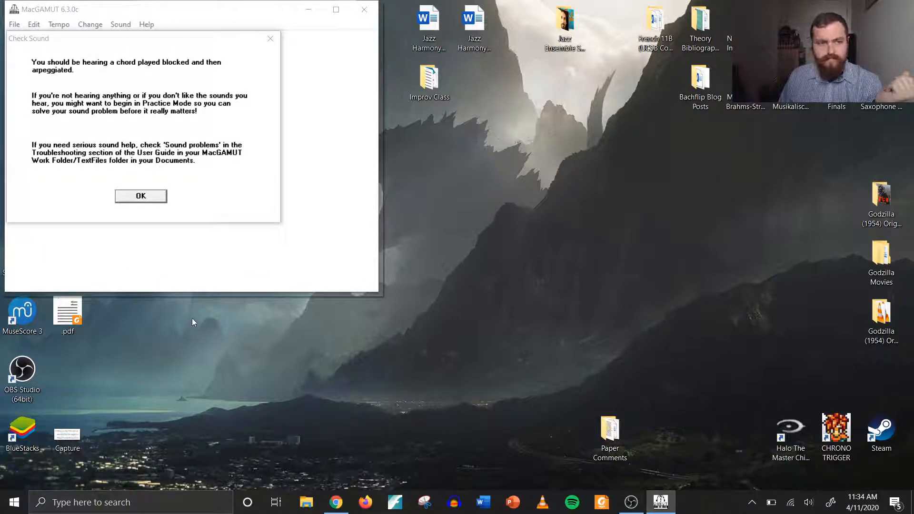
pyautogui.click(140, 196)
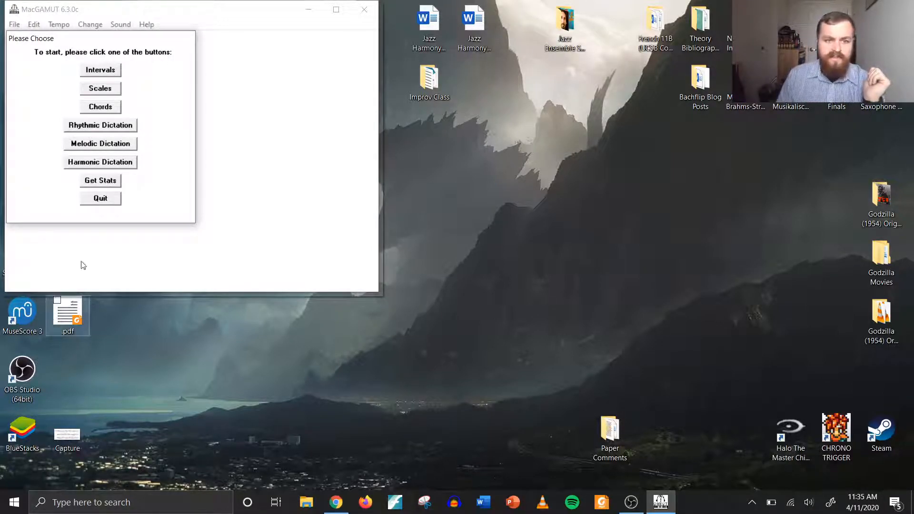
pyautogui.moveTo(133, 105)
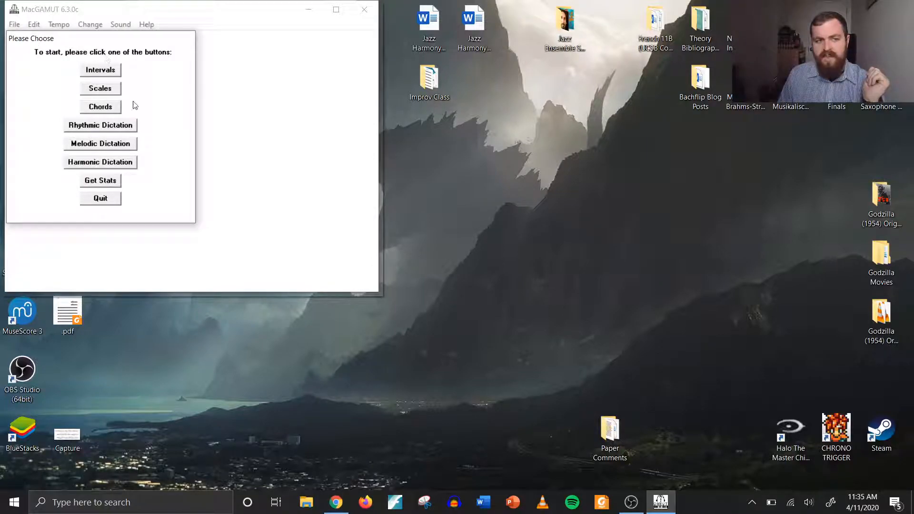
pyautogui.moveTo(164, 143)
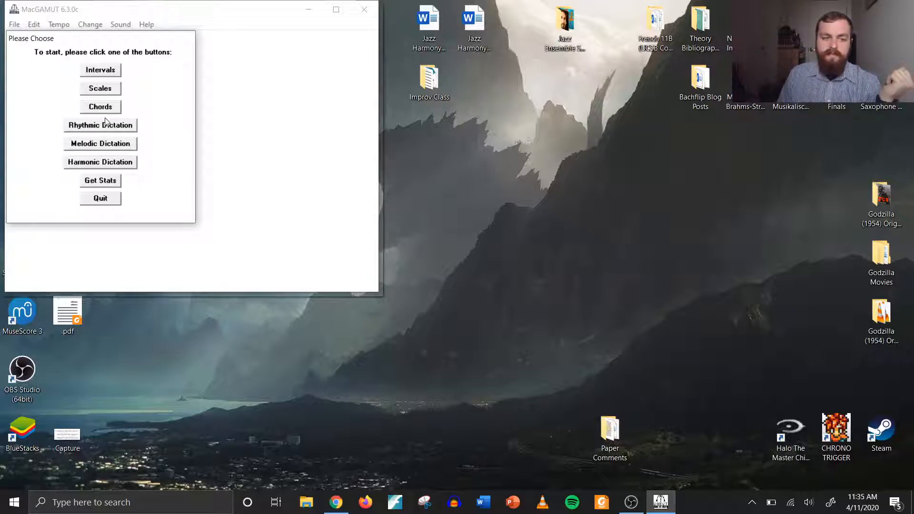
pyautogui.moveTo(149, 167)
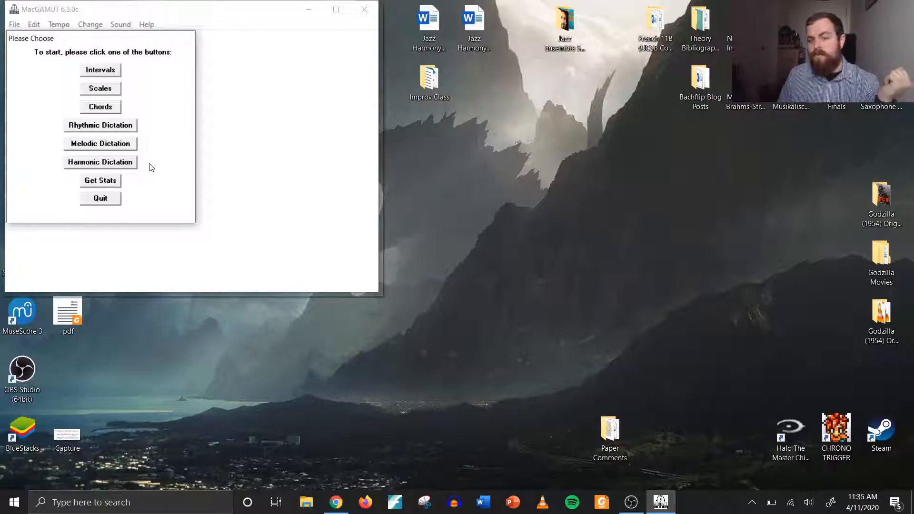
pyautogui.moveTo(134, 169)
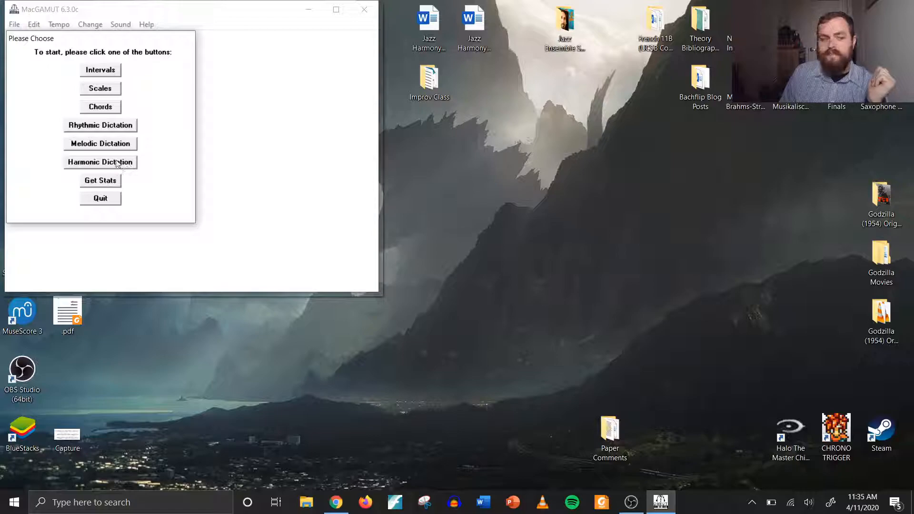
pyautogui.moveTo(130, 150)
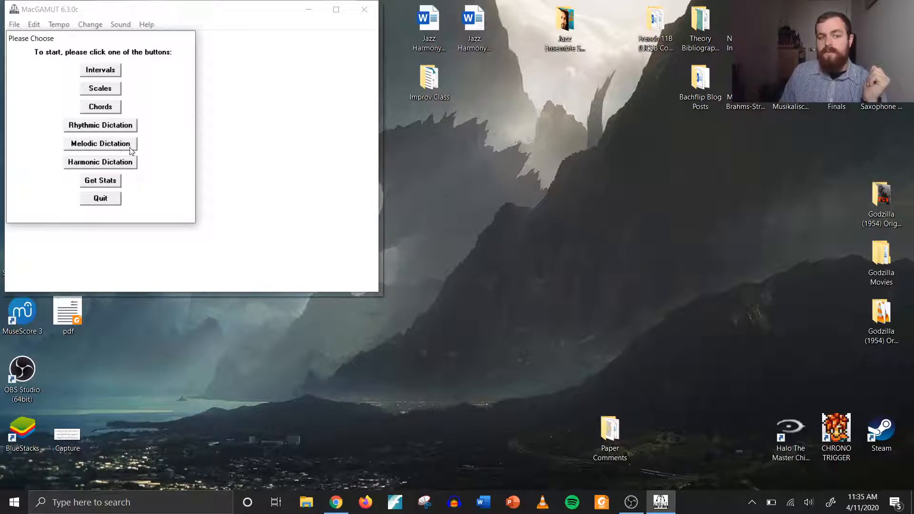
pyautogui.moveTo(134, 194)
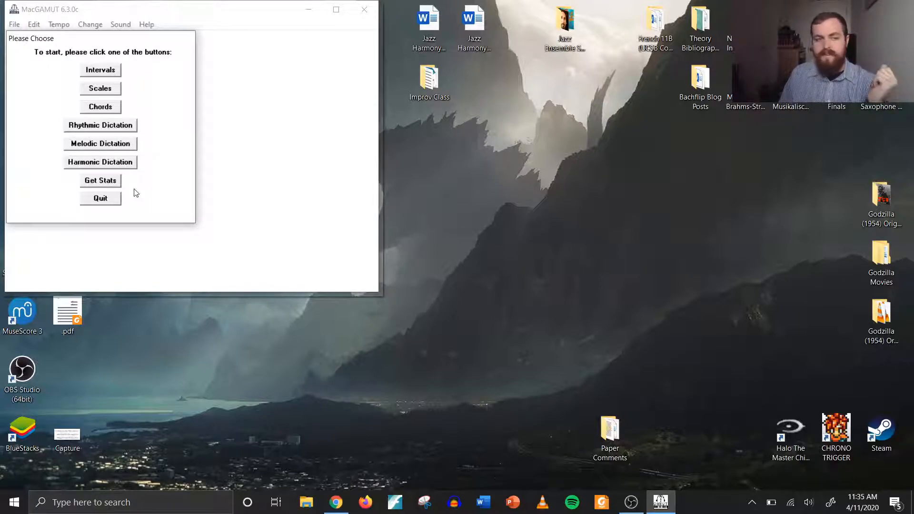
# - Show the harmonic dictation levels, trying Practice mode to reveal all levels
pyautogui.click(100, 162)
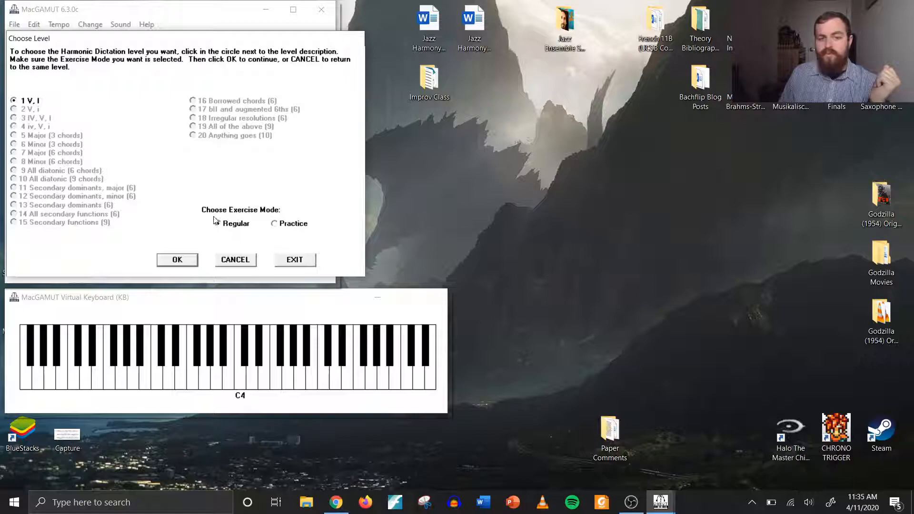
pyautogui.click(217, 223)
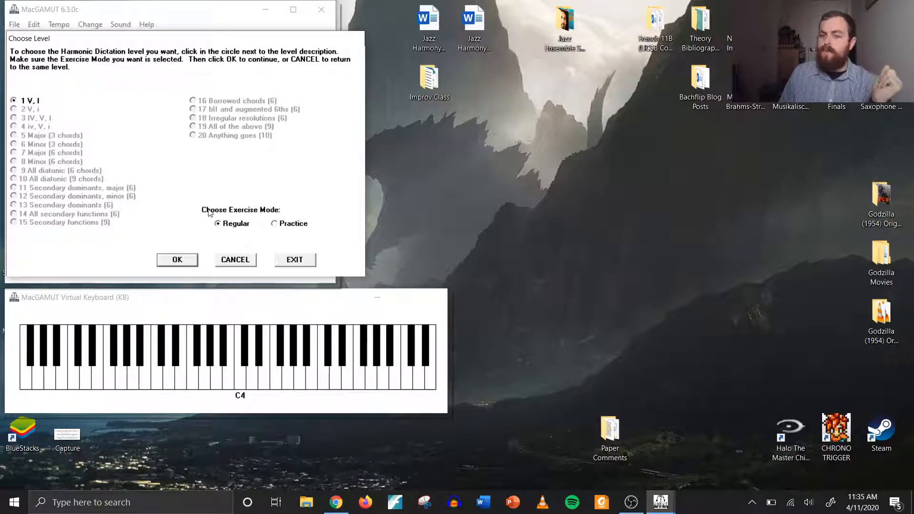
pyautogui.moveTo(222, 217)
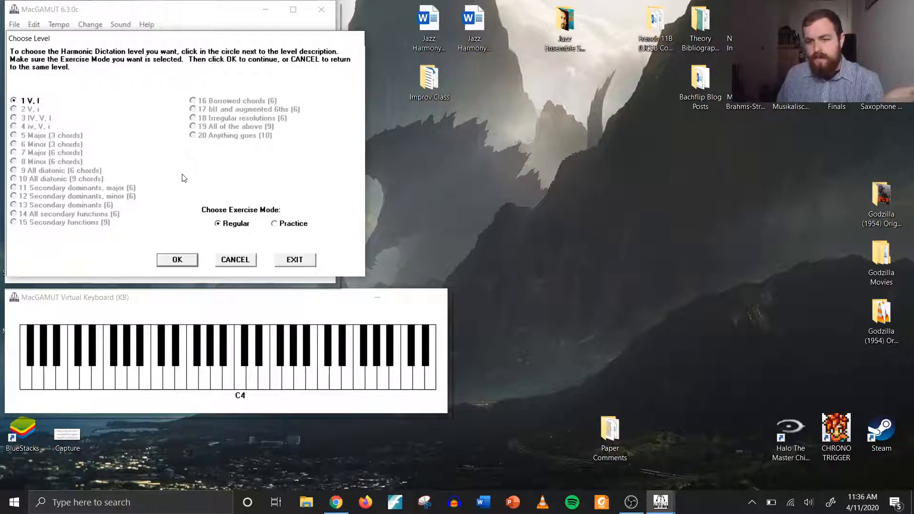
pyautogui.moveTo(99, 120)
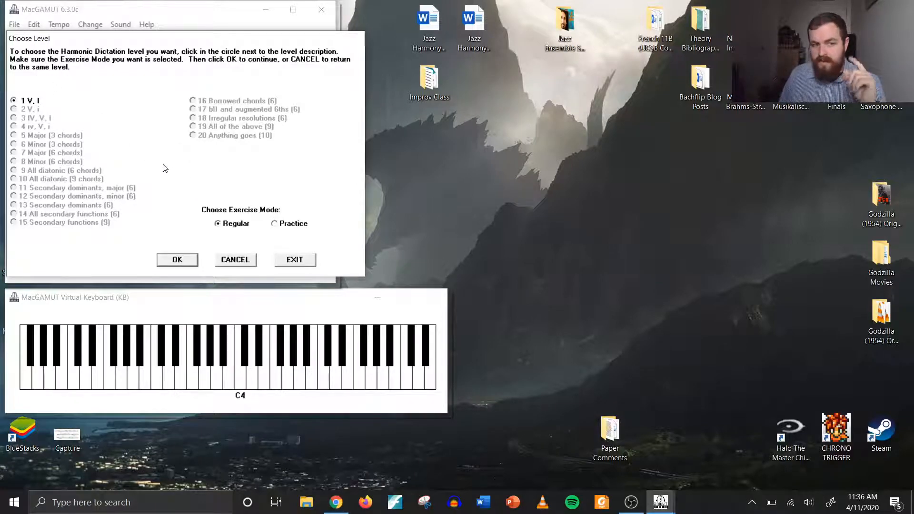
pyautogui.click(274, 223)
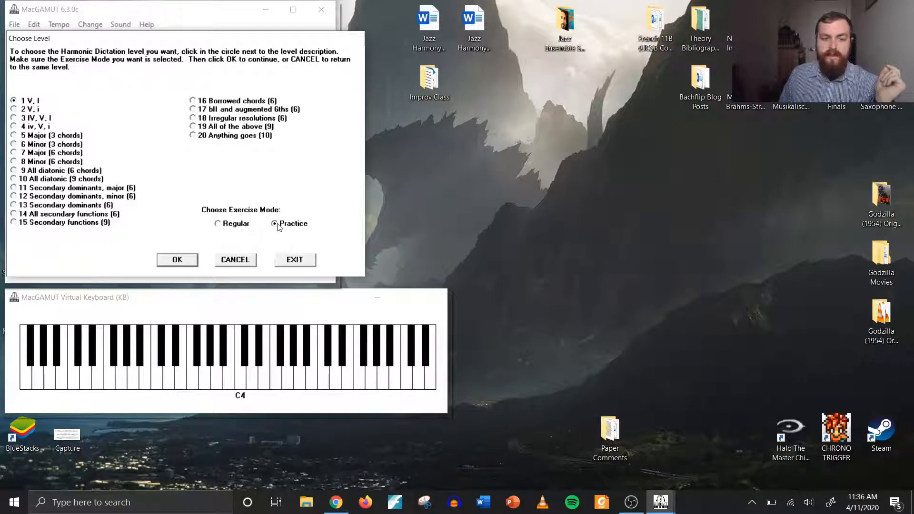
pyautogui.moveTo(169, 193)
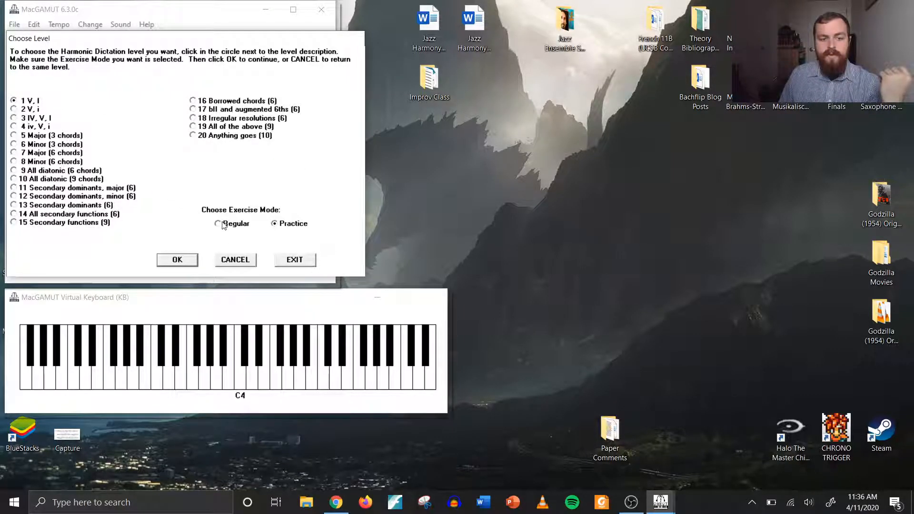
# - Toggle Practice once more and settle on Regular mode with level 1 (V, I) selected
pyautogui.click(219, 222)
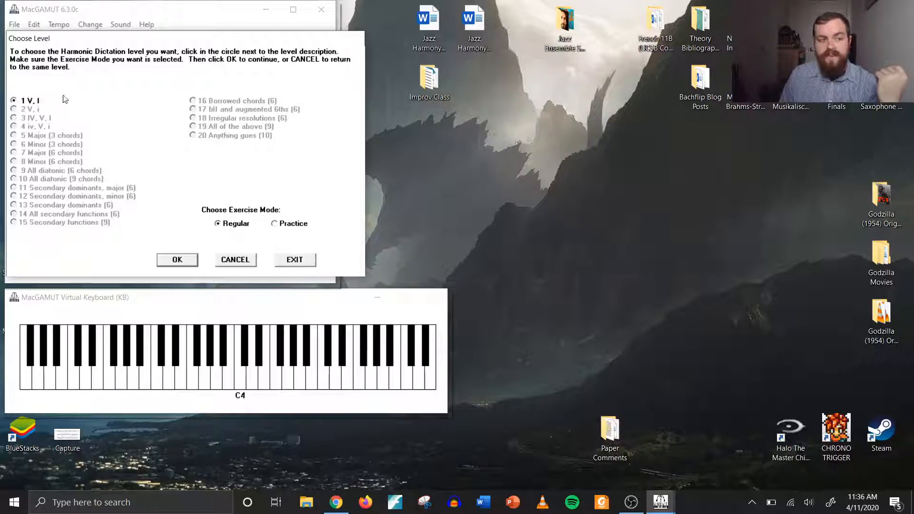
pyautogui.moveTo(41, 124)
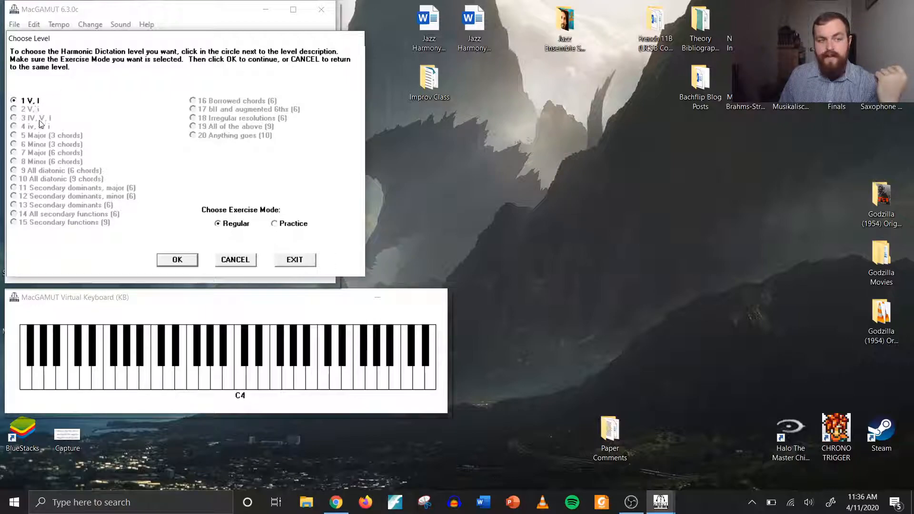
pyautogui.moveTo(35, 126)
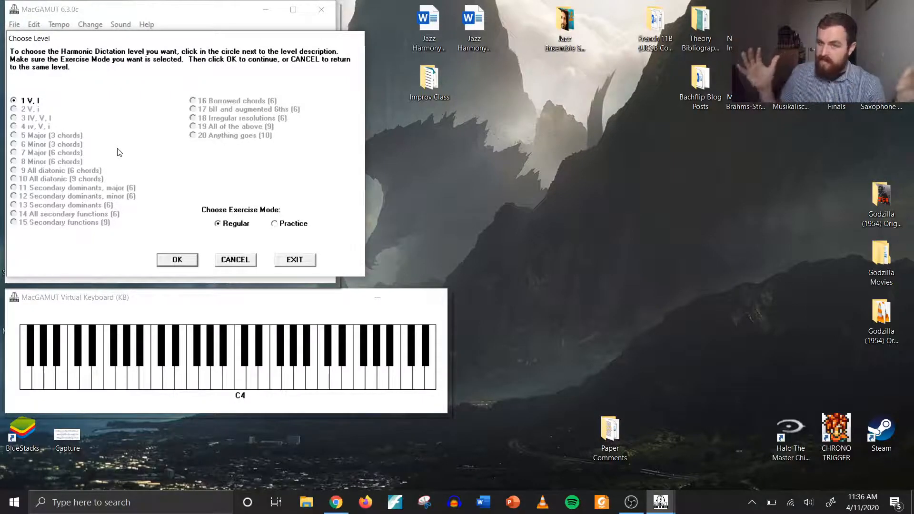
pyautogui.moveTo(109, 170)
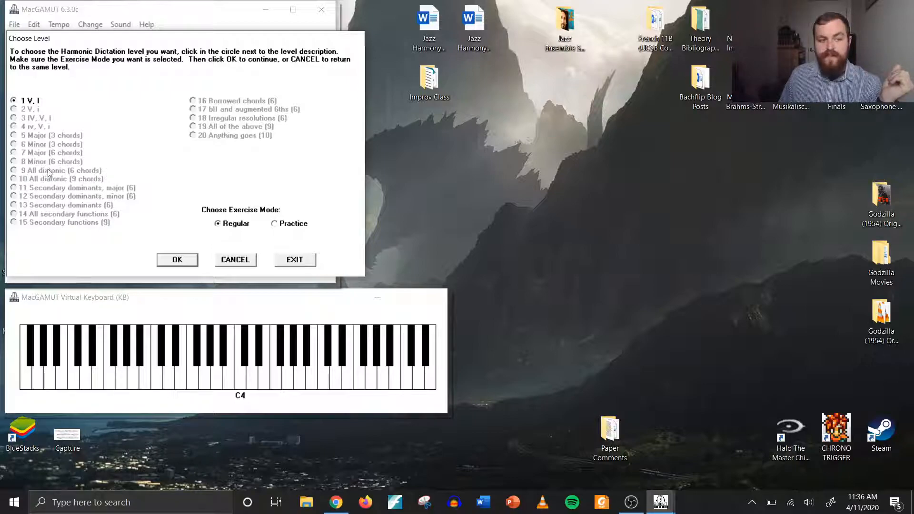
pyautogui.moveTo(3, 112)
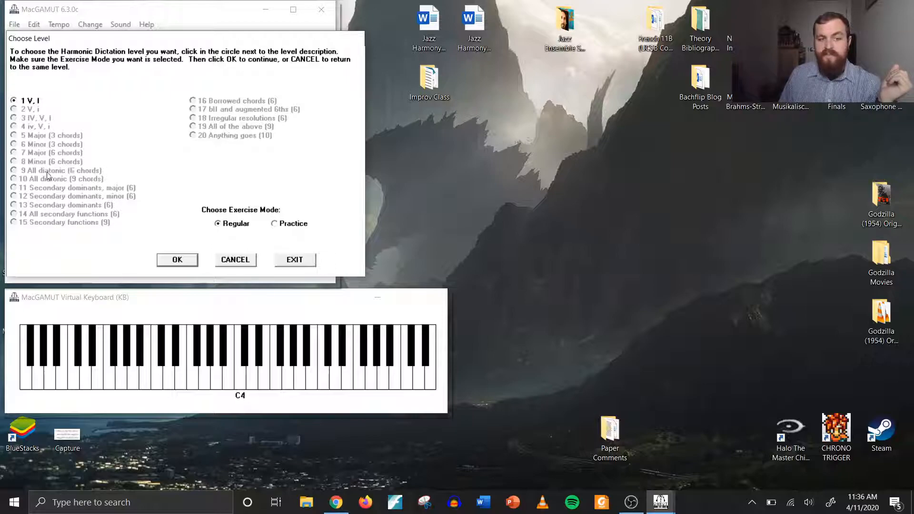
pyautogui.moveTo(36, 194)
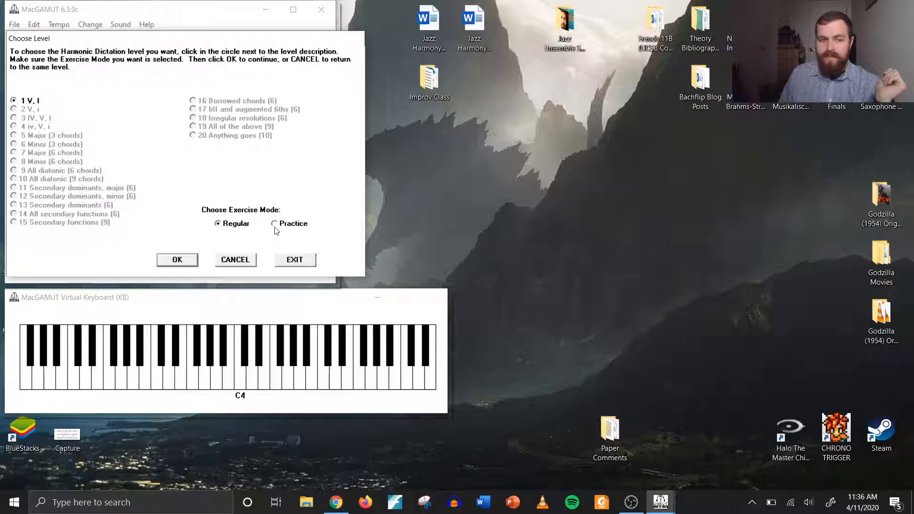
pyautogui.click(274, 223)
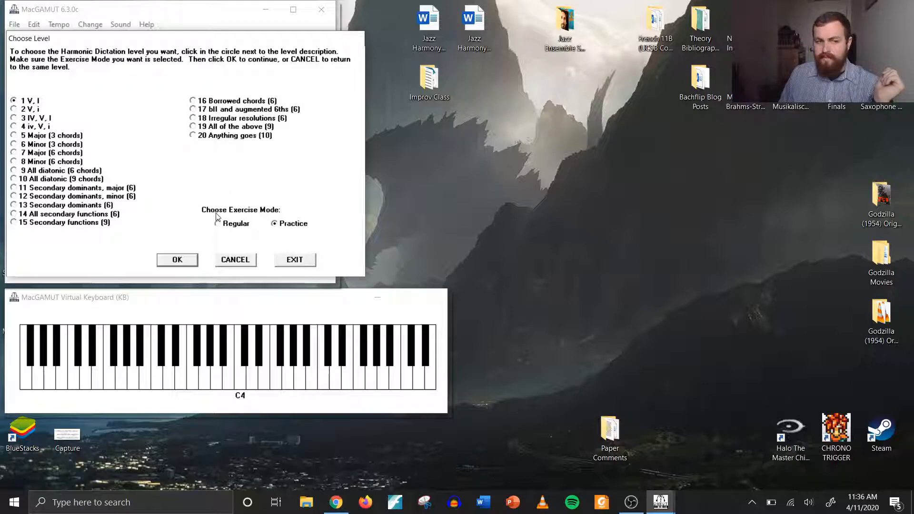
pyautogui.click(217, 223)
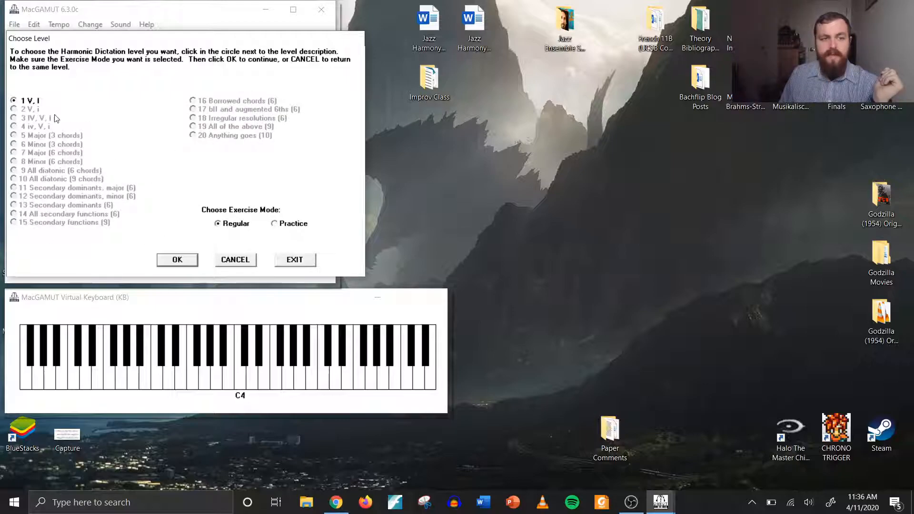
pyautogui.moveTo(180, 219)
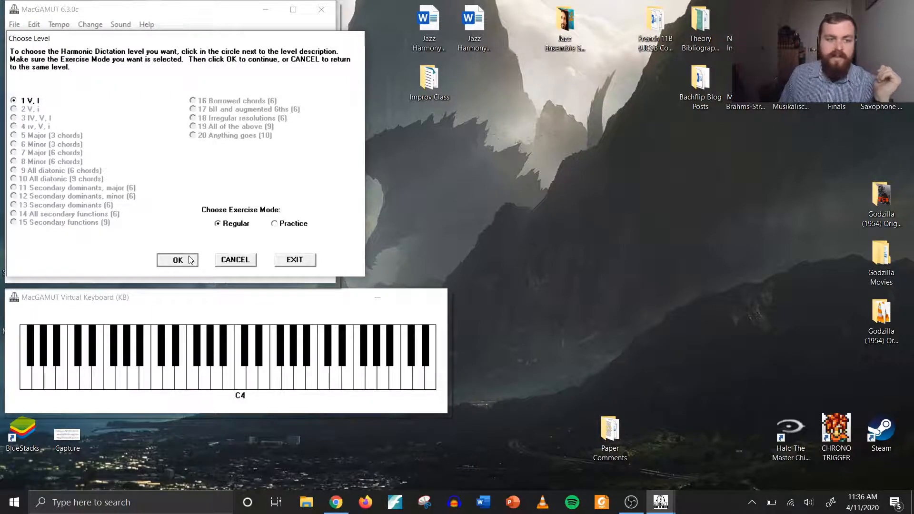
# - Start the Level 1 harmonic dictation and listen to the chord progression, leaving 2 hearings
pyautogui.click(178, 259)
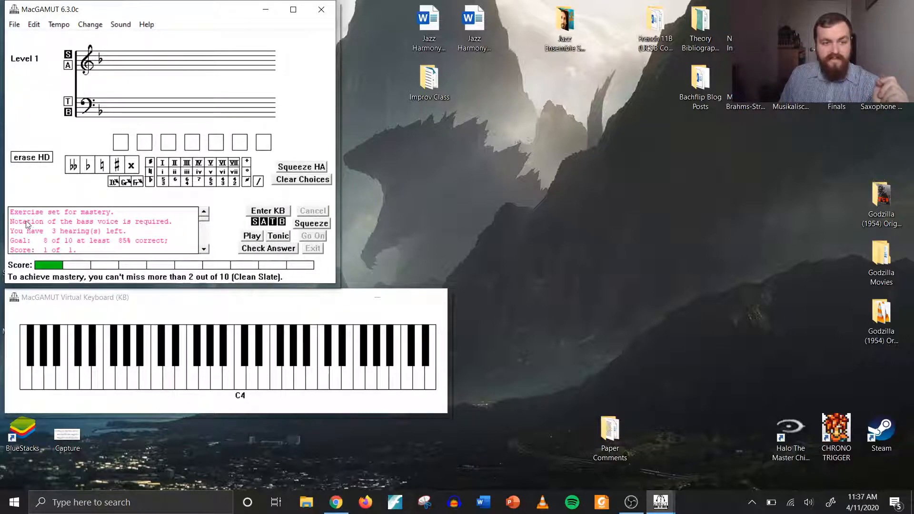
pyautogui.moveTo(92, 254)
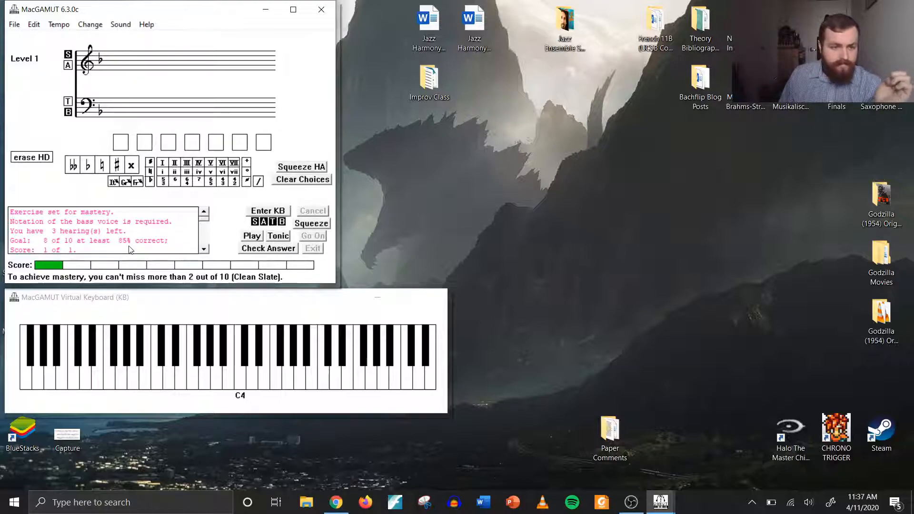
pyautogui.moveTo(147, 252)
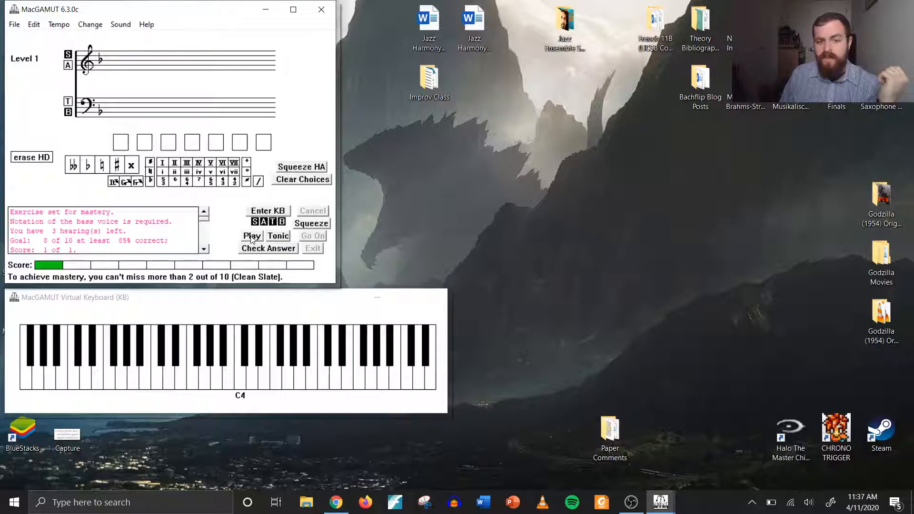
pyautogui.click(251, 235)
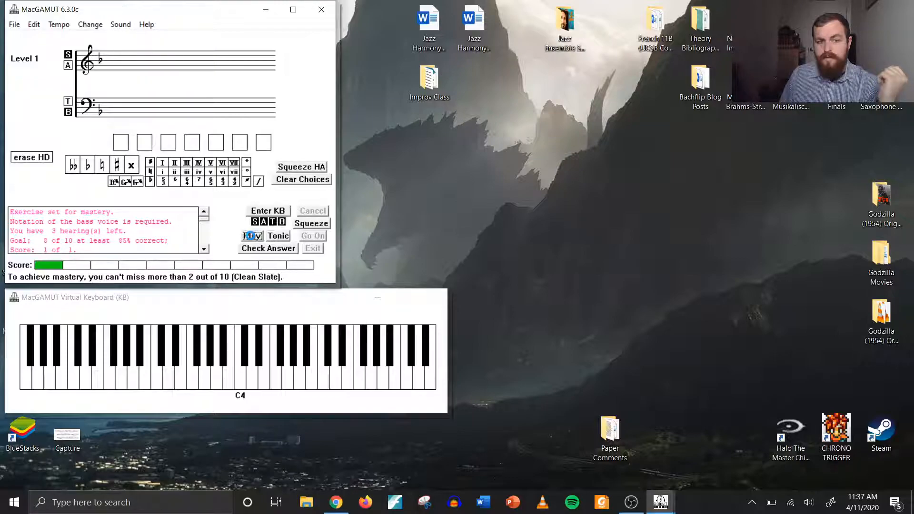
pyautogui.click(251, 235)
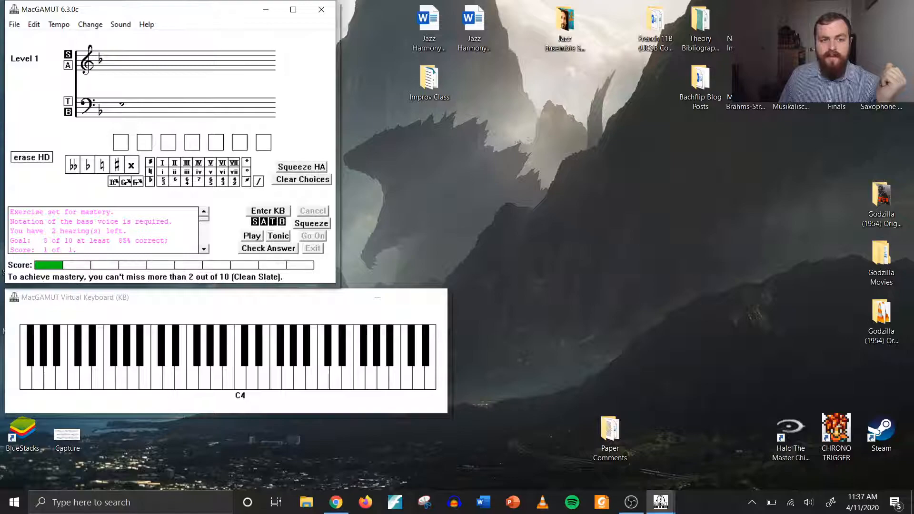
pyautogui.click(88, 165)
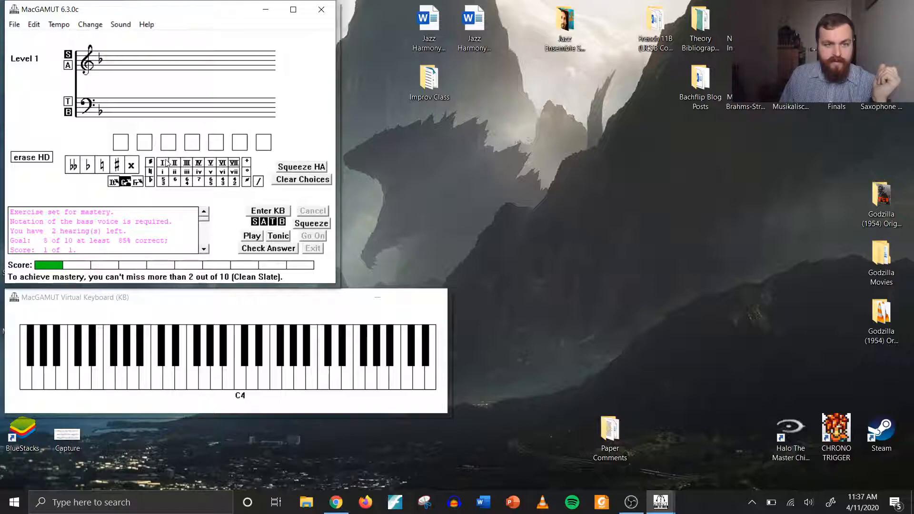
# - Analyse the first three chords as I, V, I6 and check the partial answer
pyautogui.click(163, 163)
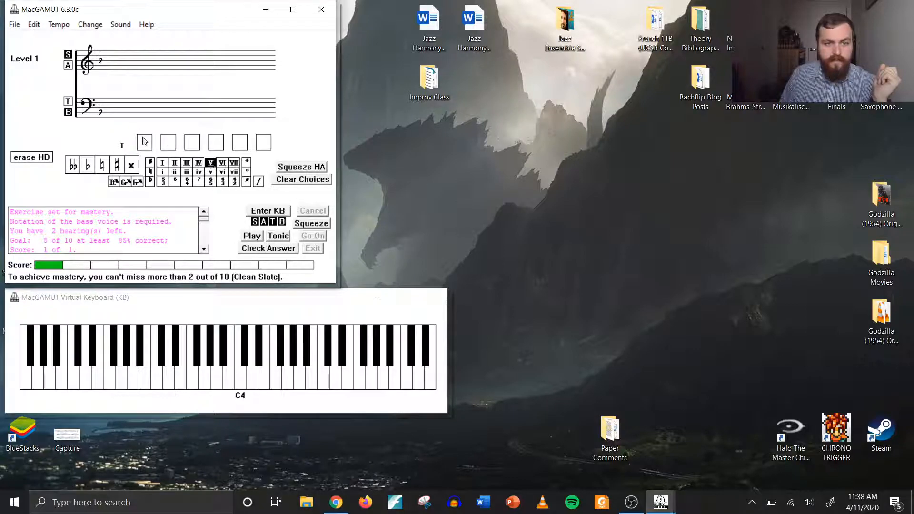
pyautogui.click(211, 163)
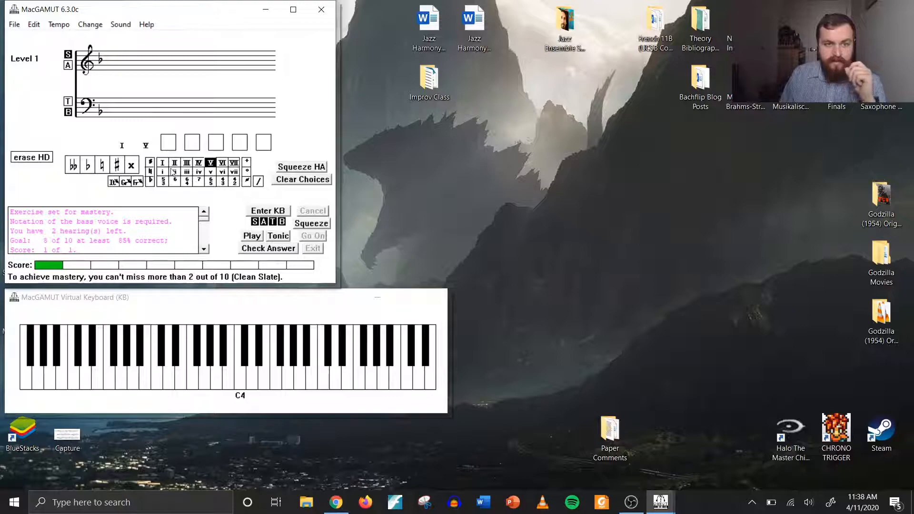
pyautogui.click(162, 172)
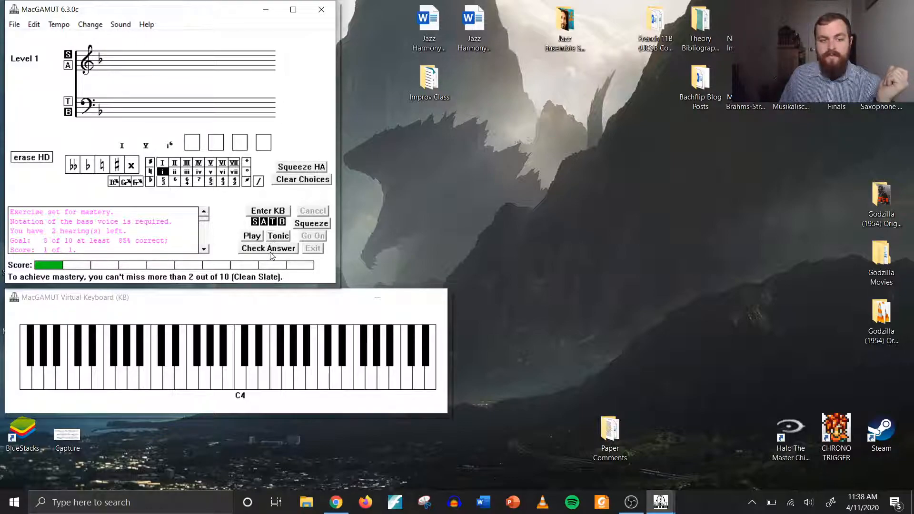
pyautogui.click(269, 248)
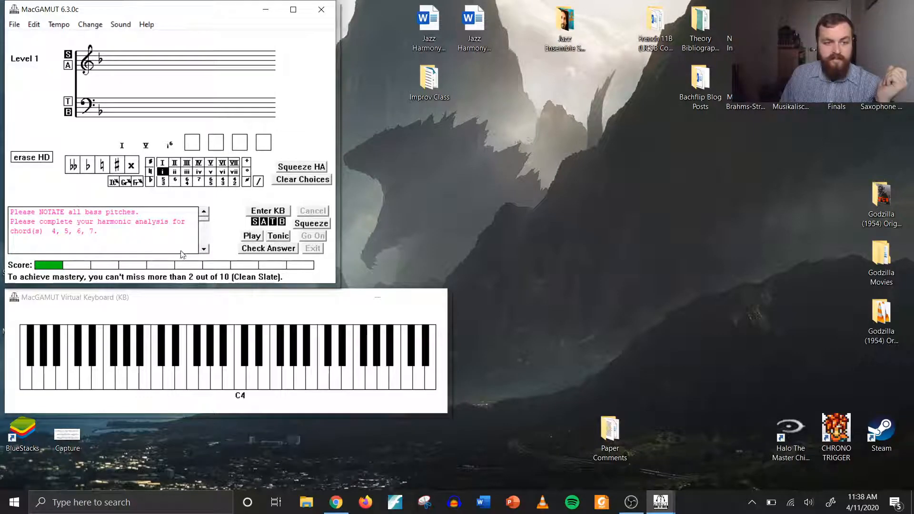
pyautogui.moveTo(121, 216)
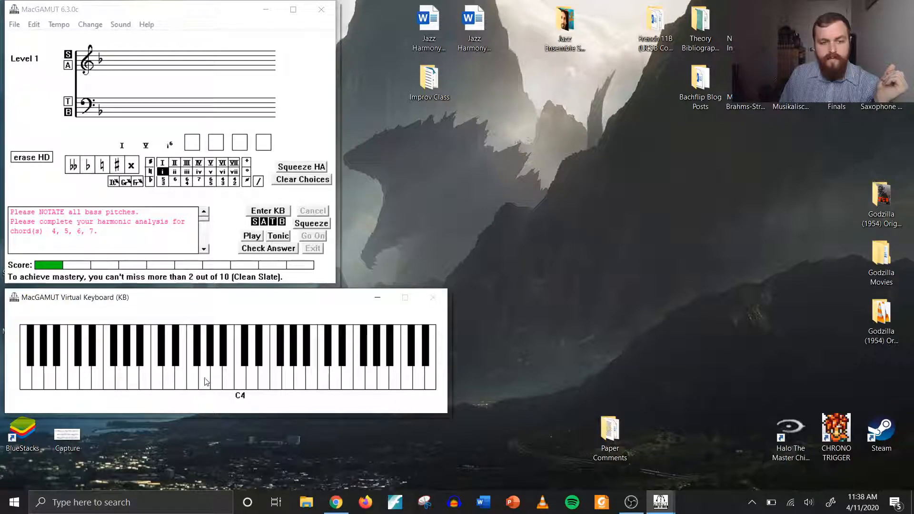
pyautogui.moveTo(179, 409)
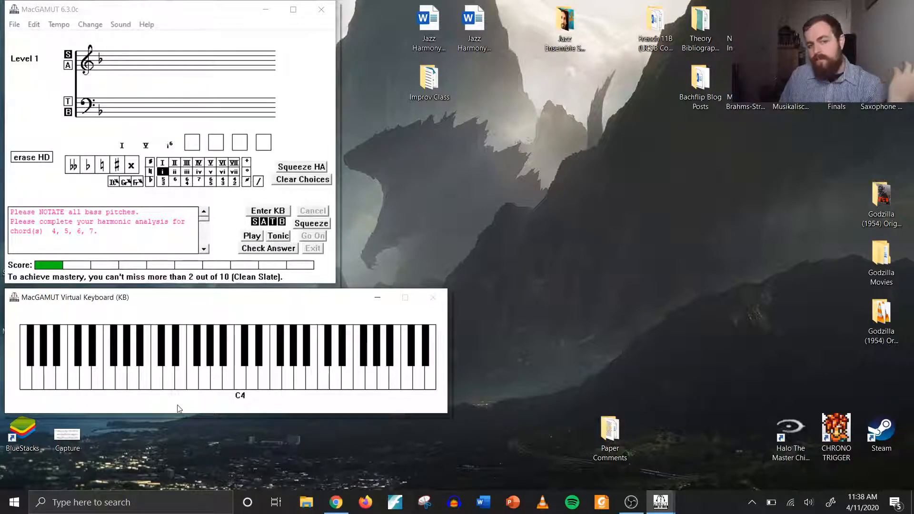
pyautogui.moveTo(178, 392)
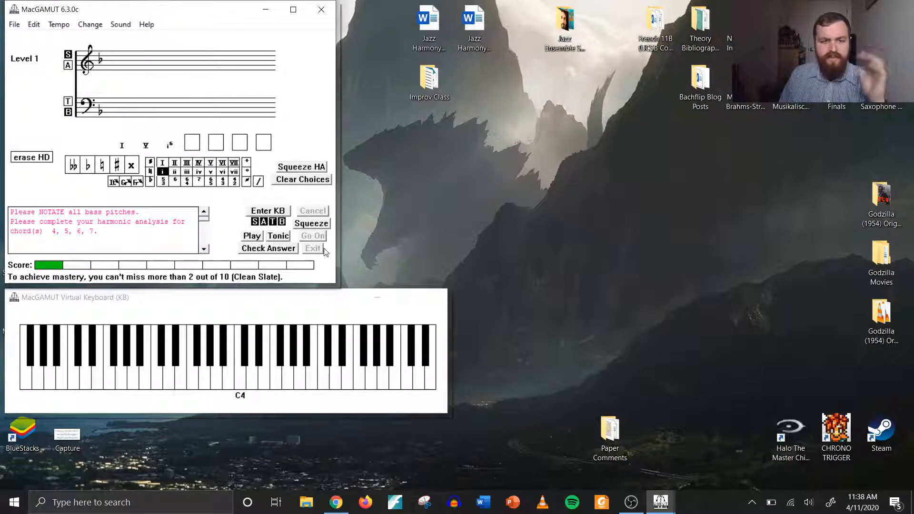
pyautogui.click(58, 24)
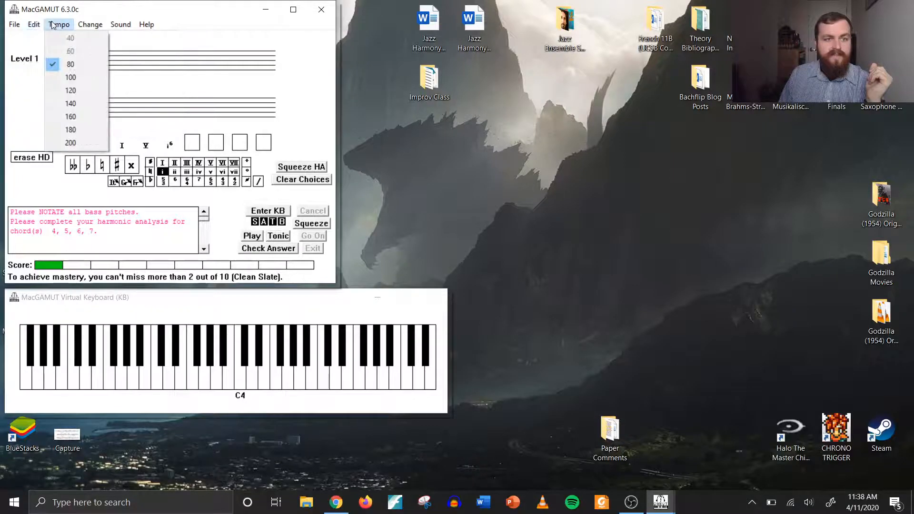
pyautogui.moveTo(69, 142)
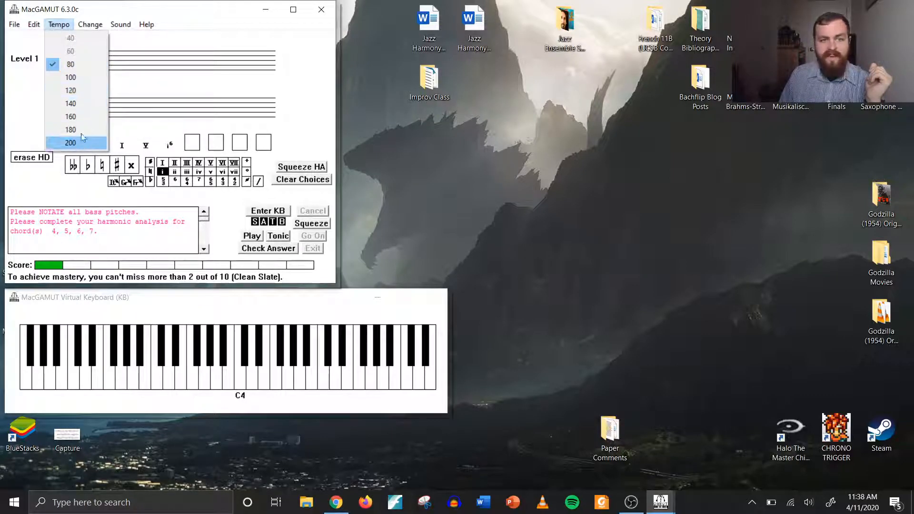
# - Browse the Tempo, Stats, Sound, Help and File menus, finding Exit greyed out
pyautogui.click(89, 24)
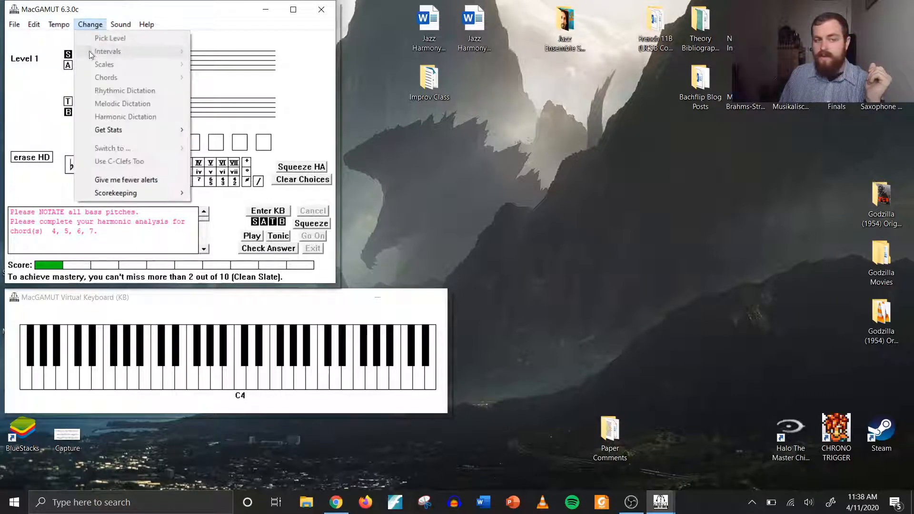
pyautogui.click(59, 24)
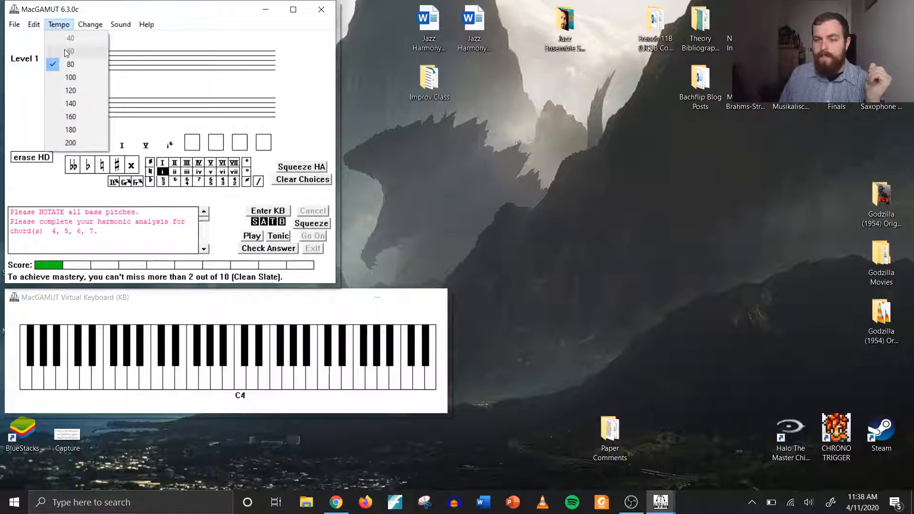
pyautogui.click(90, 24)
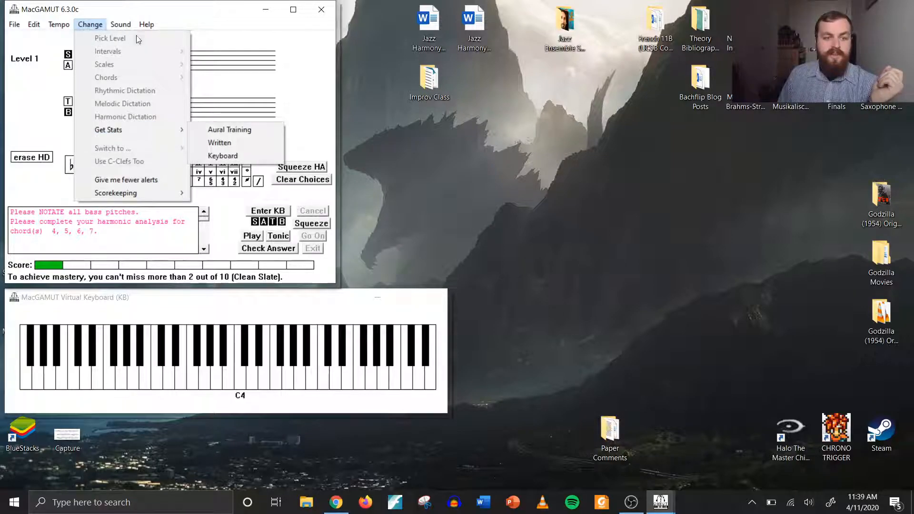
pyautogui.click(119, 25)
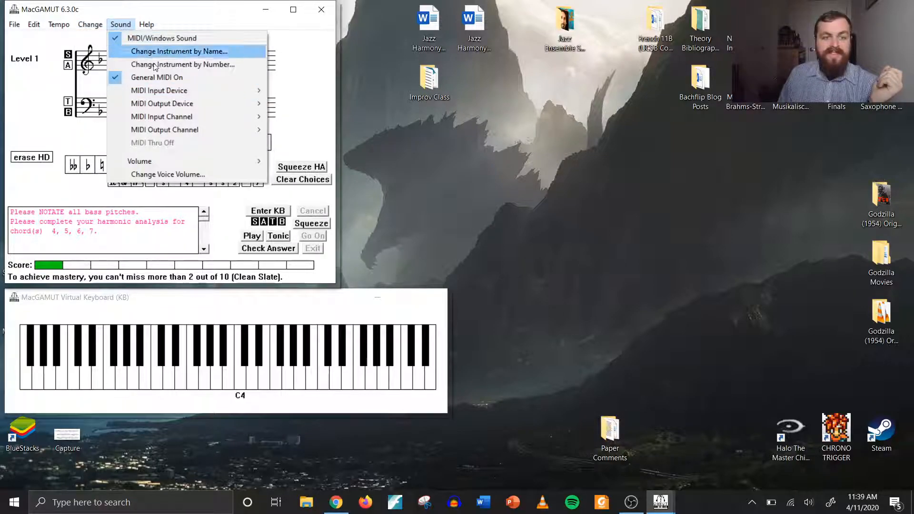
pyautogui.moveTo(140, 161)
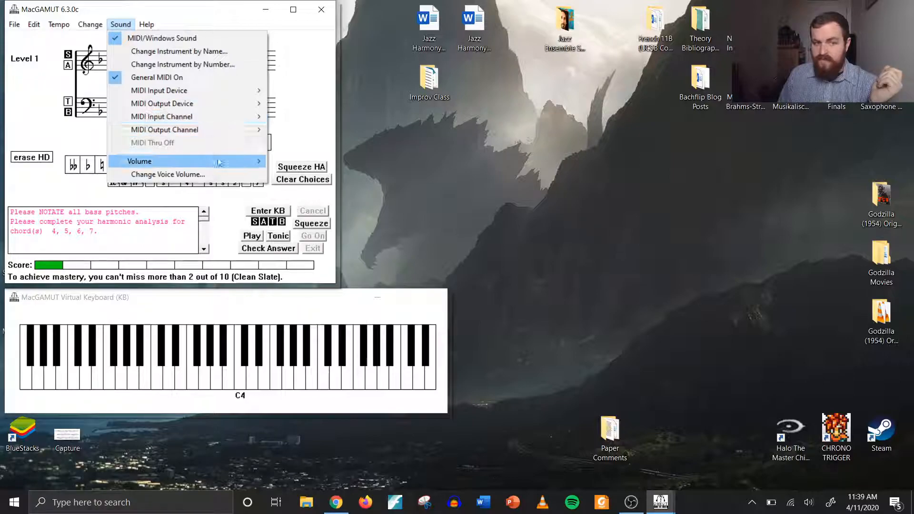
pyautogui.click(147, 24)
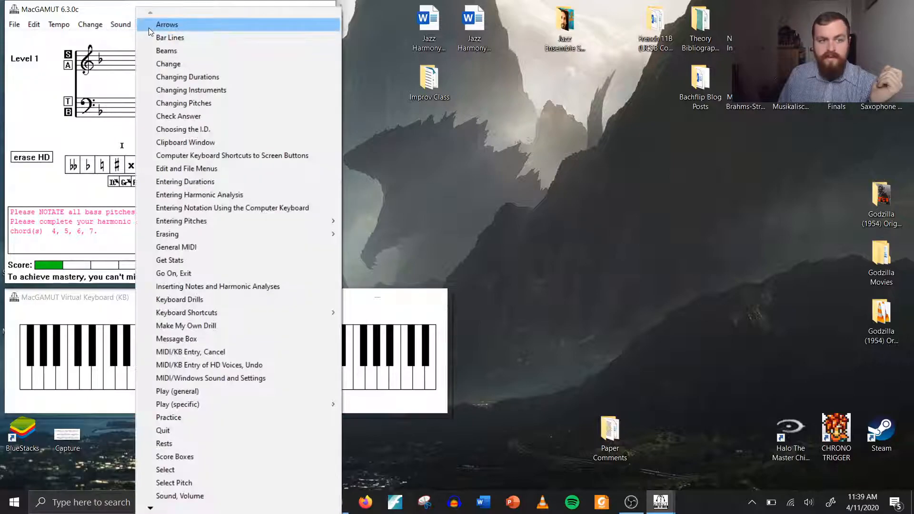
pyautogui.moveTo(173, 351)
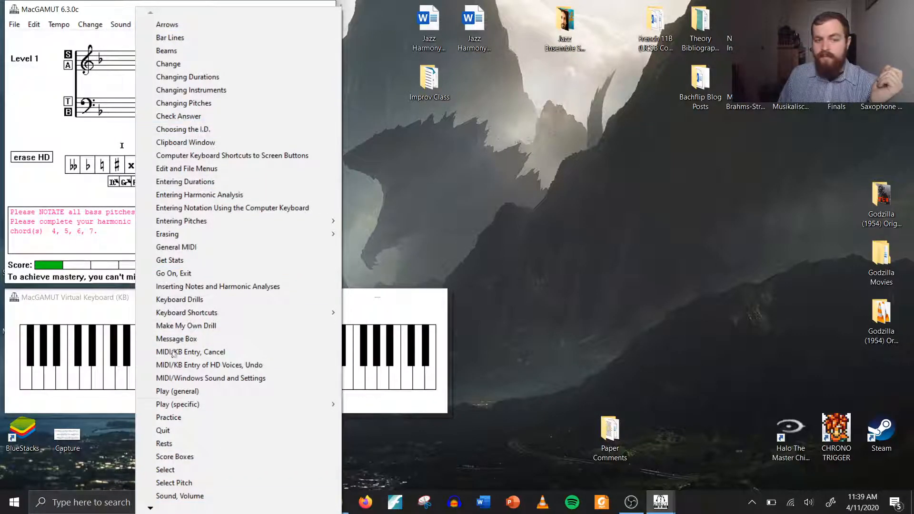
pyautogui.click(13, 25)
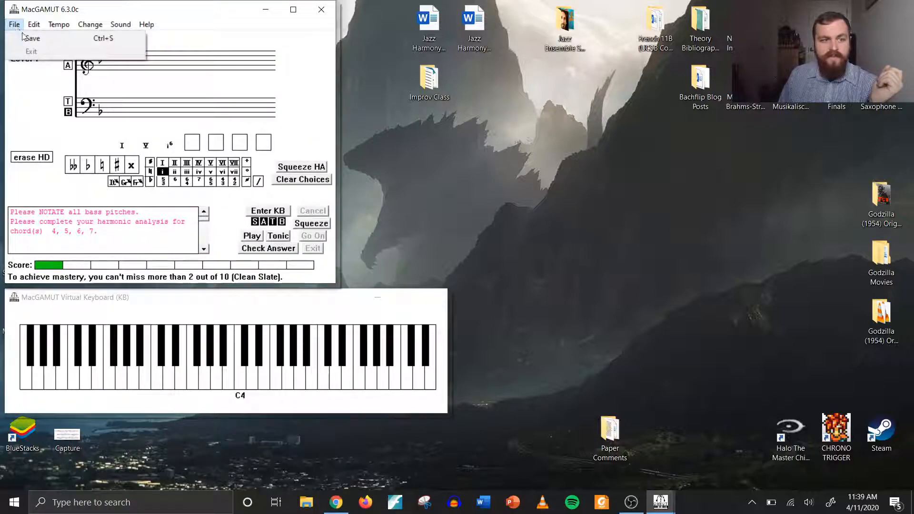
# - Try exiting the unfinished exercise twice, dismissing the incomplete-answer warnings
pyautogui.click(13, 23)
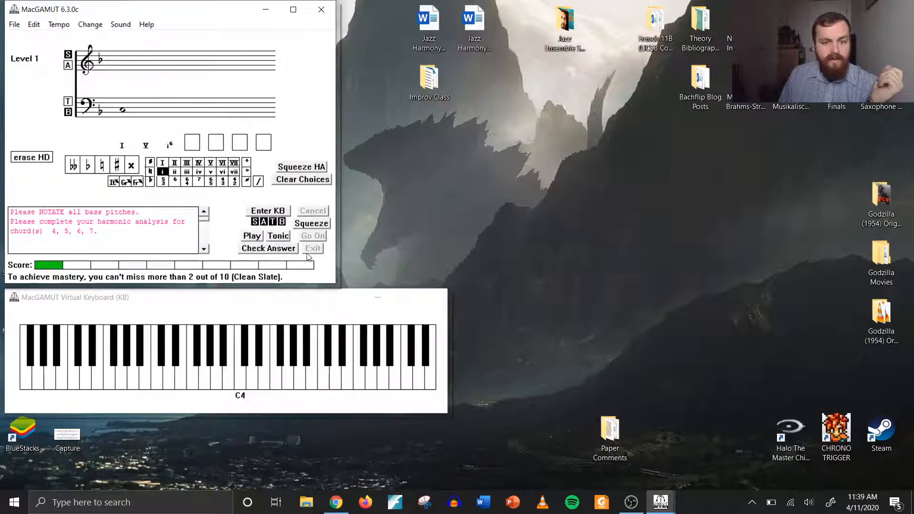
pyautogui.click(312, 247)
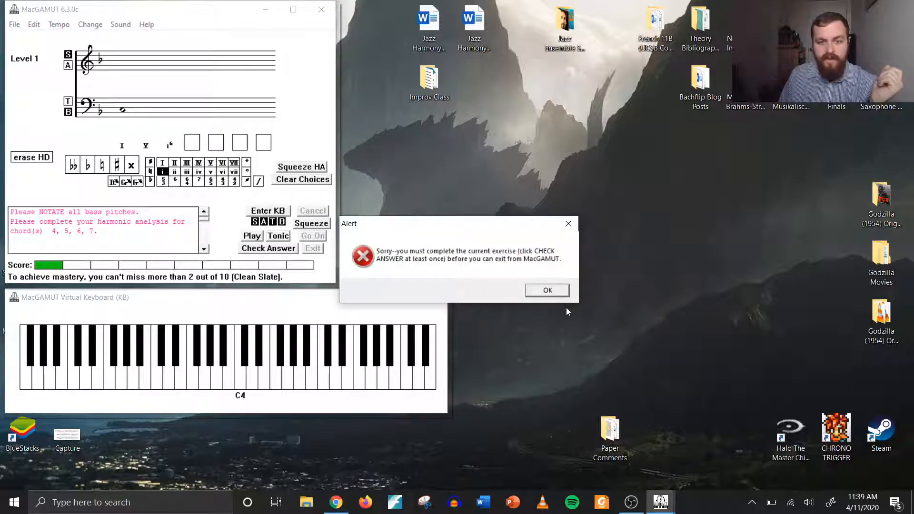
pyautogui.click(547, 290)
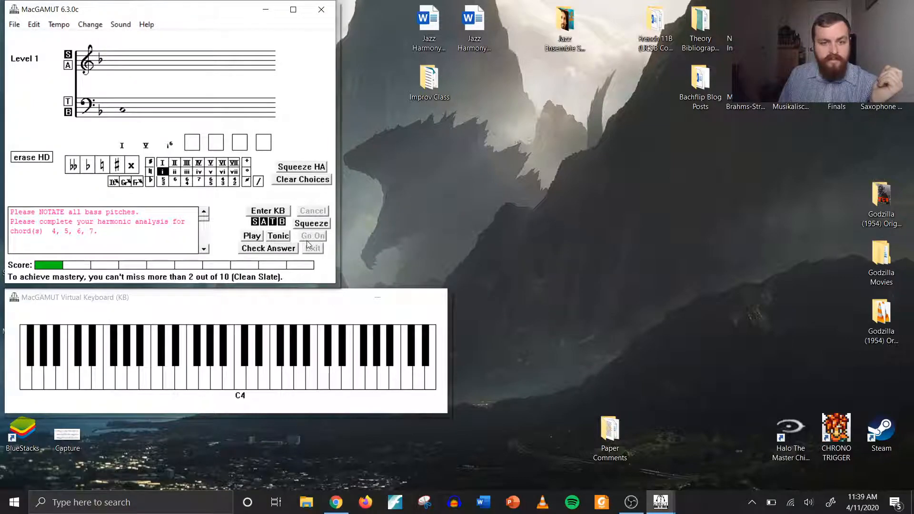
pyautogui.click(312, 248)
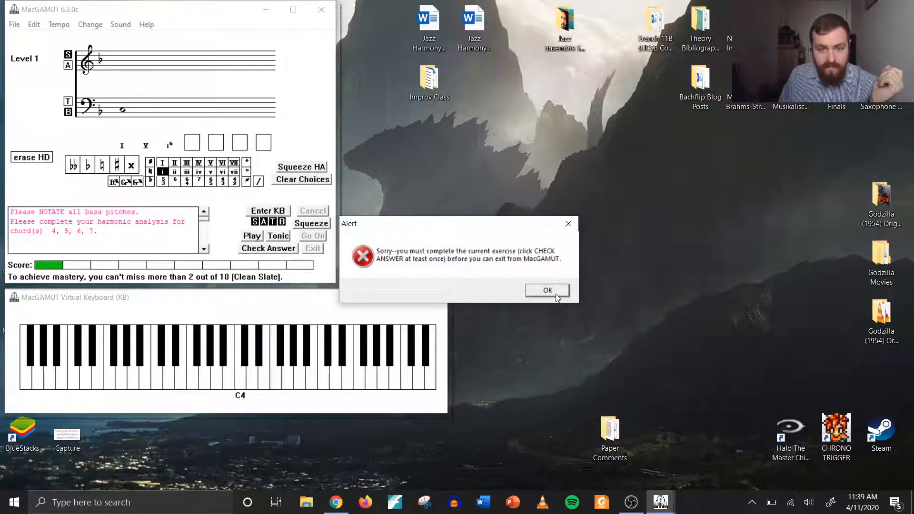
pyautogui.click(546, 290)
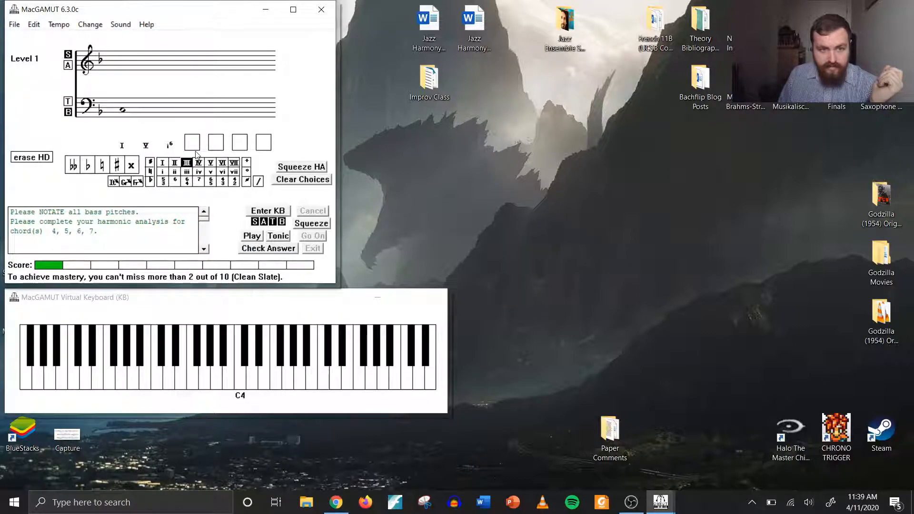
# - Fill in the remaining chord analyses, check the answer at 24% correct and exit to the main menu
pyautogui.click(186, 163)
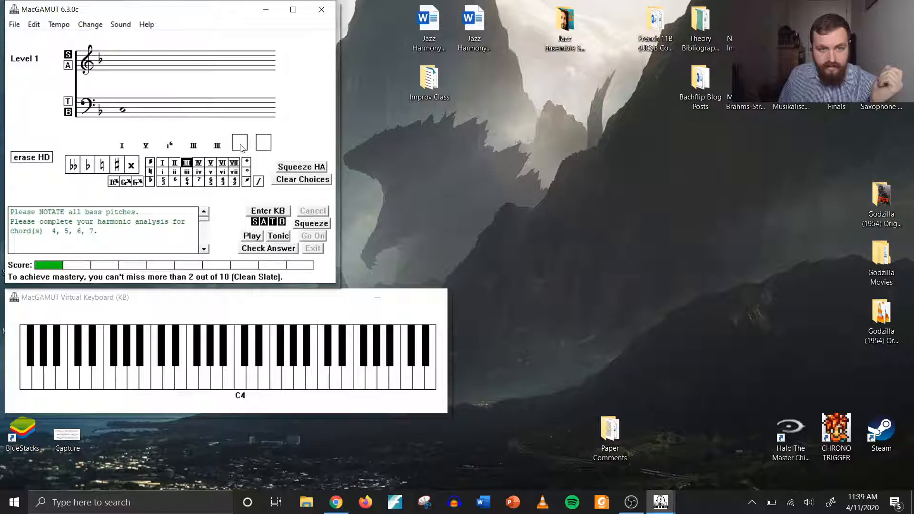
pyautogui.click(241, 145)
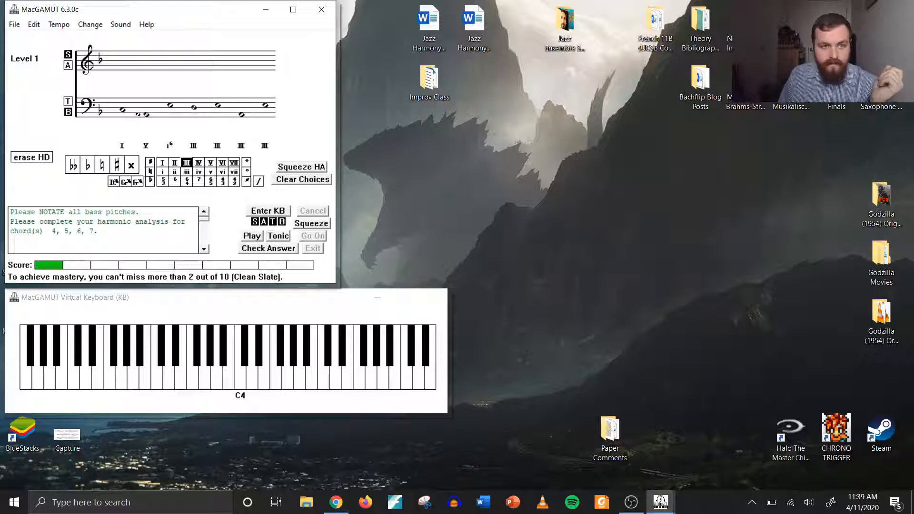
pyautogui.click(268, 248)
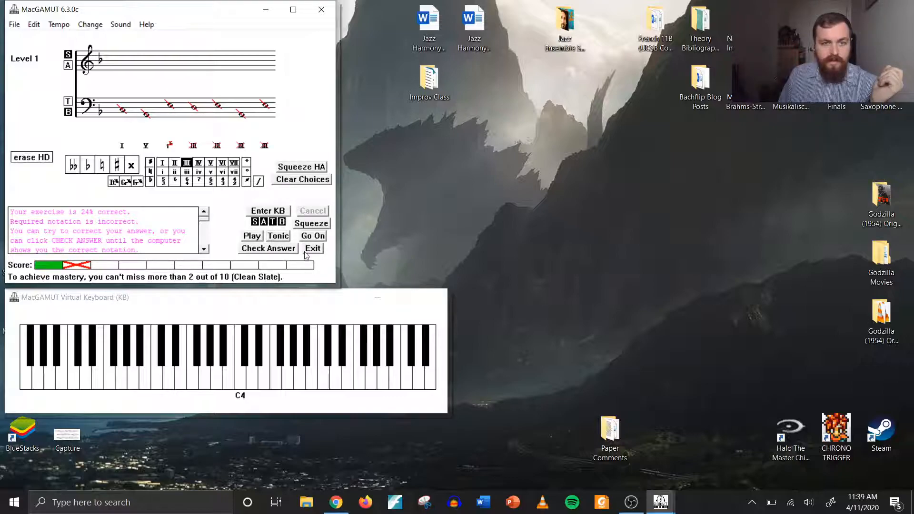
pyautogui.click(312, 249)
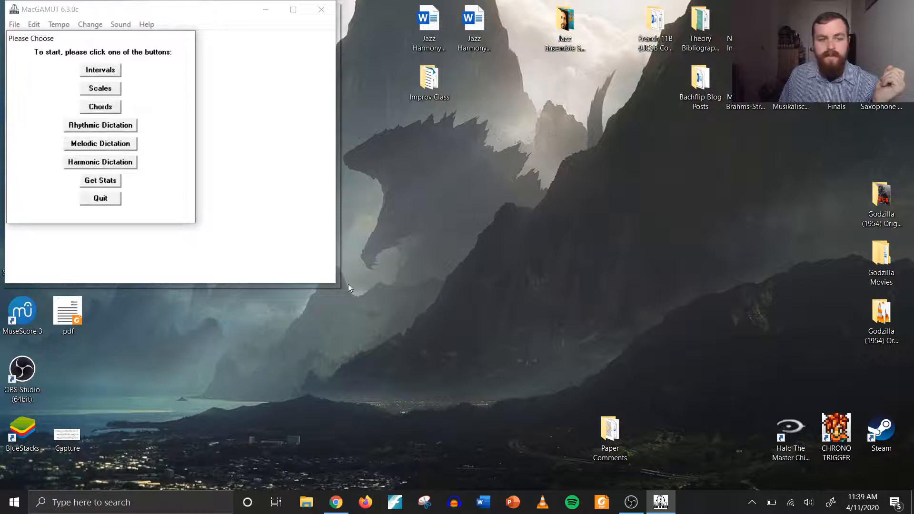
pyautogui.moveTo(169, 201)
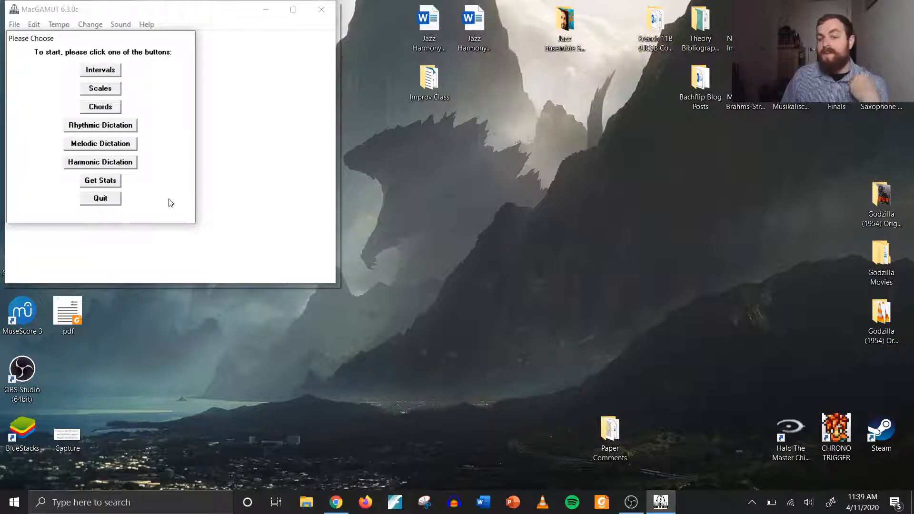
pyautogui.moveTo(203, 105)
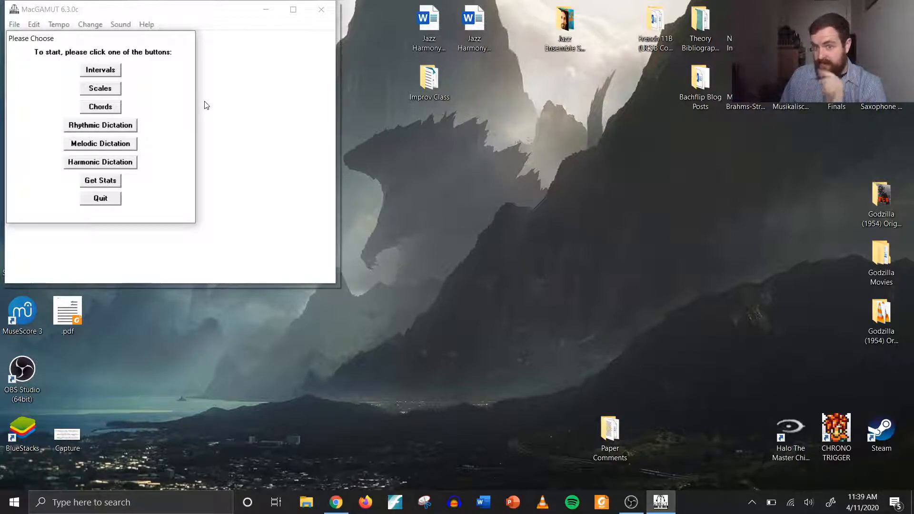
pyautogui.moveTo(212, 143)
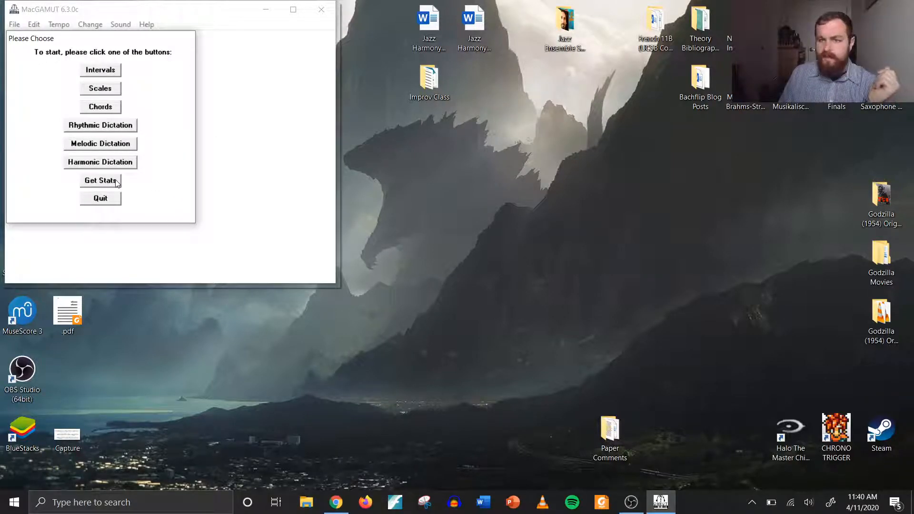
# - View the Aural Training stats table of levels, tries and time per drill
pyautogui.click(100, 180)
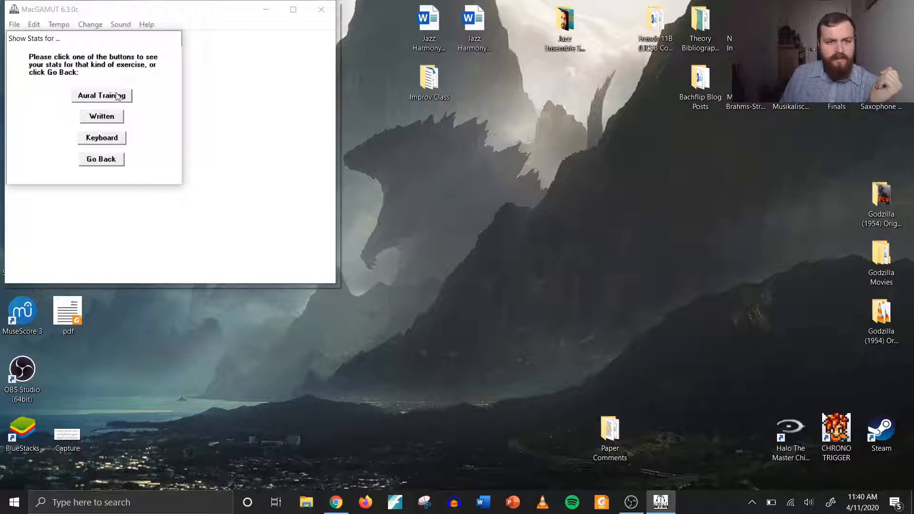
pyautogui.click(102, 95)
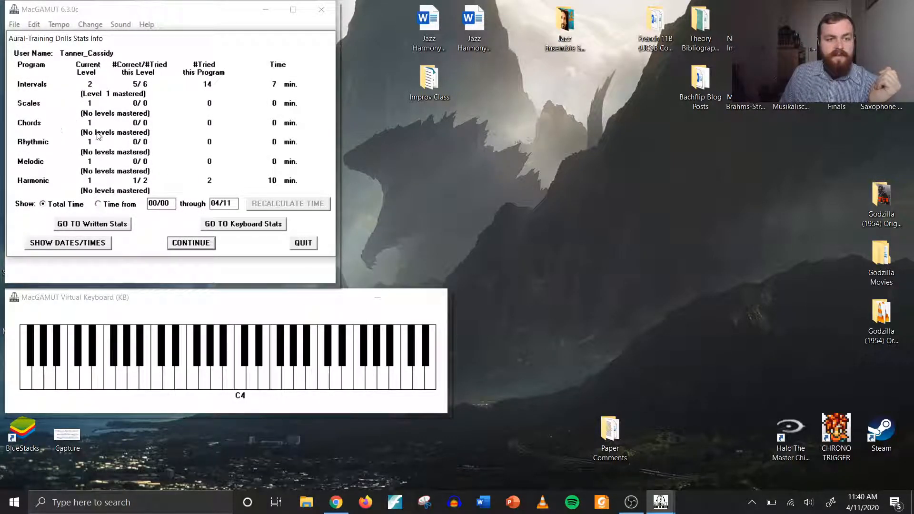
pyautogui.moveTo(121, 178)
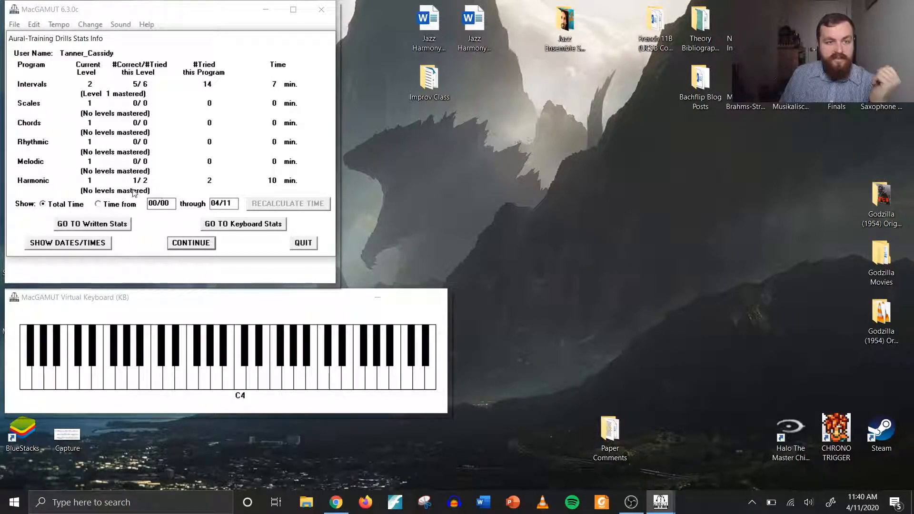
pyautogui.moveTo(189, 194)
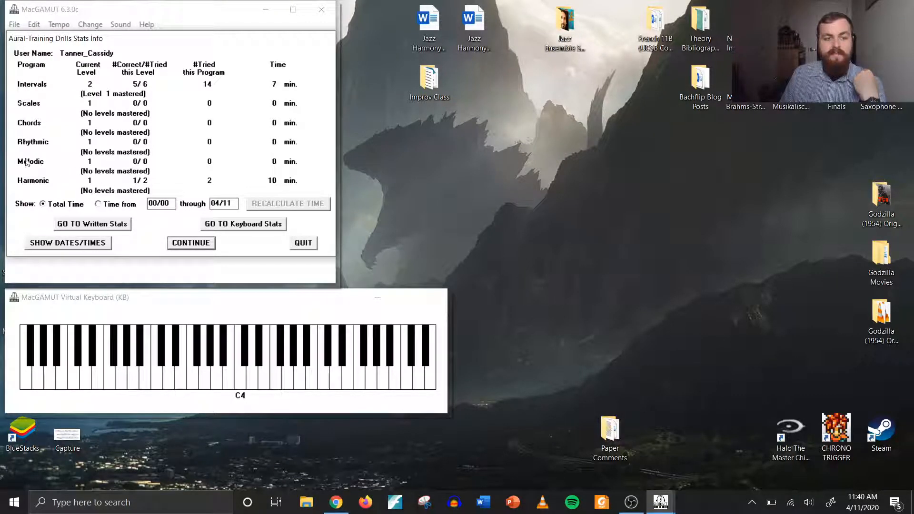
pyautogui.moveTo(166, 225)
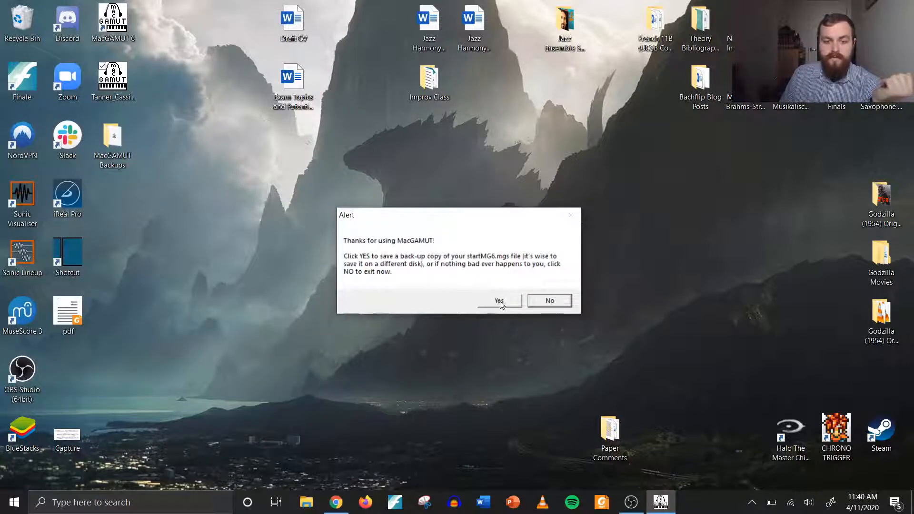
# - Save a backup of the start file to the desktop and acknowledge the saved message
pyautogui.click(497, 301)
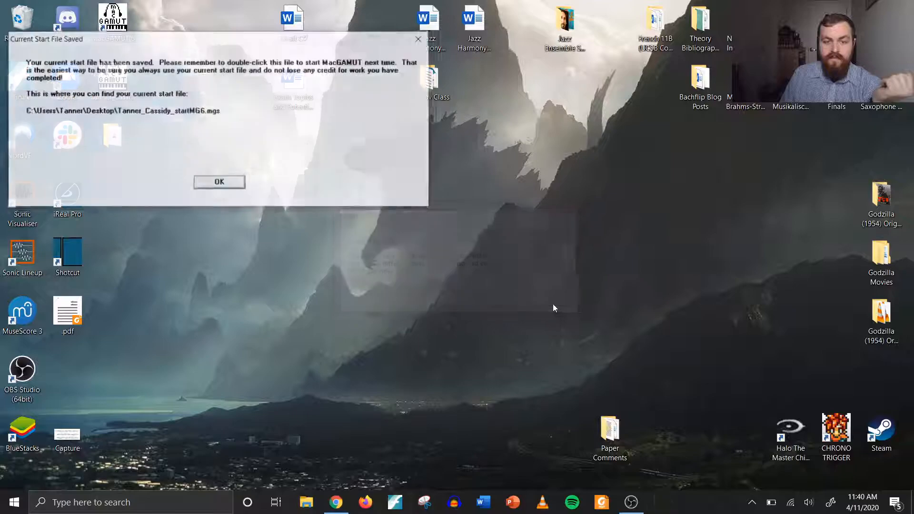
pyautogui.click(219, 181)
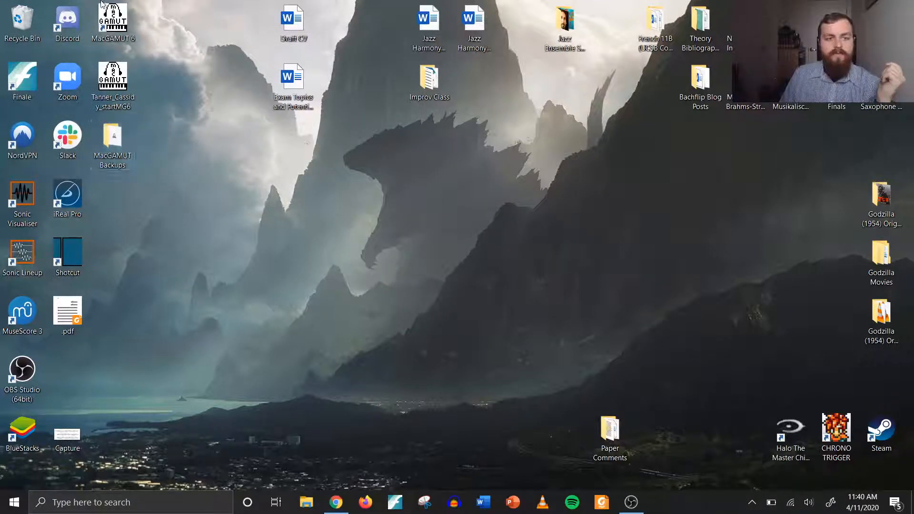
pyautogui.moveTo(119, 63)
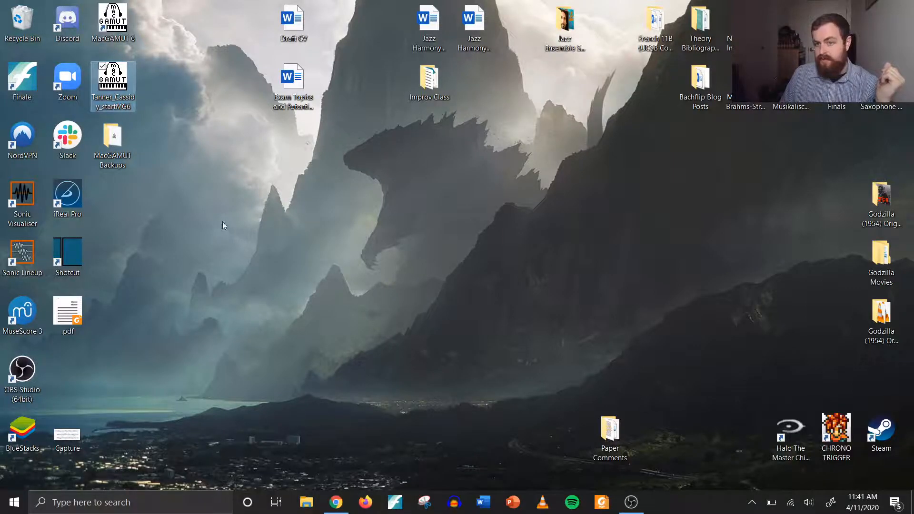
pyautogui.moveTo(225, 204)
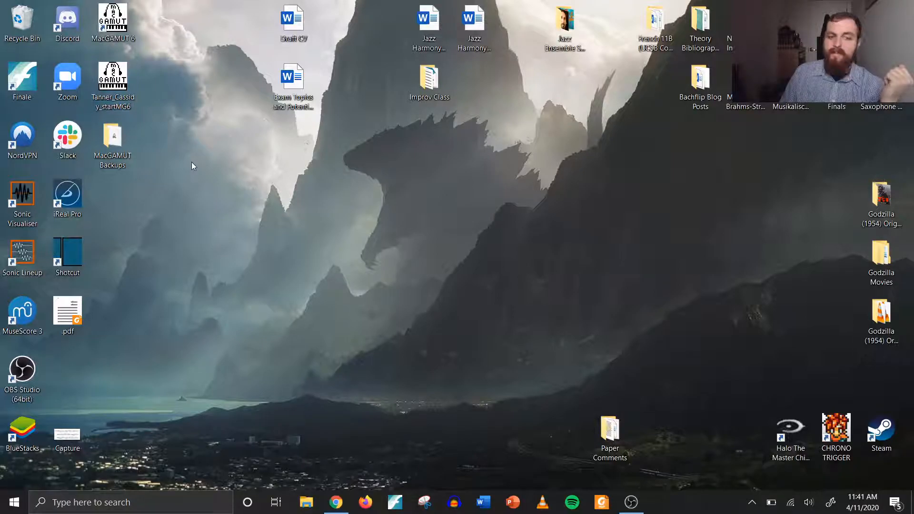
pyautogui.doubleClick(113, 135)
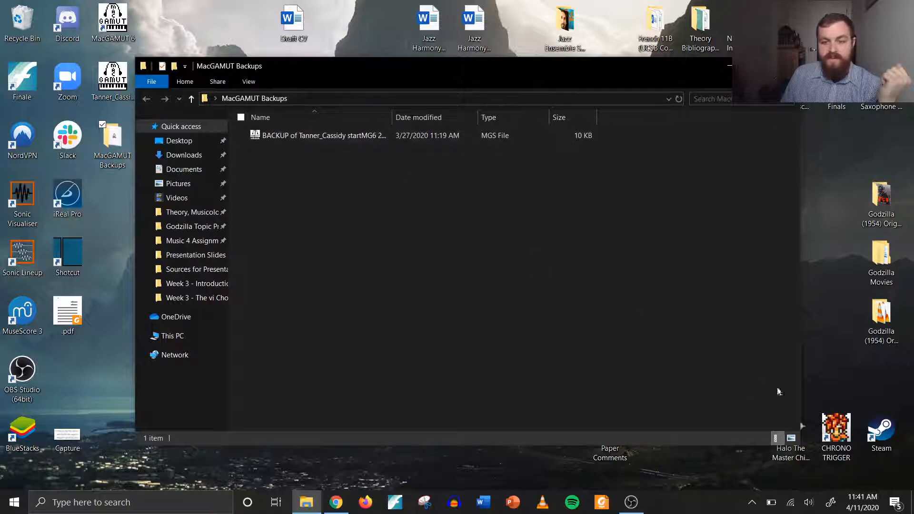
pyautogui.moveTo(390, 129)
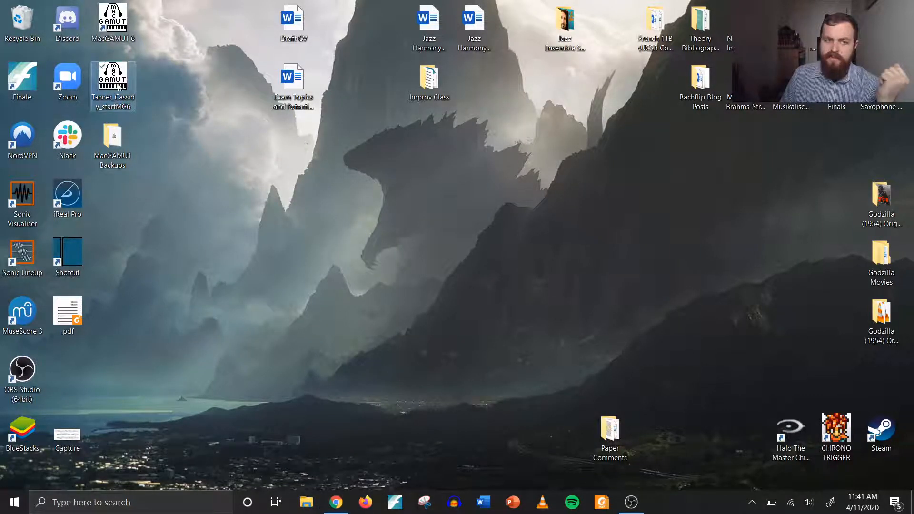
pyautogui.moveTo(159, 115)
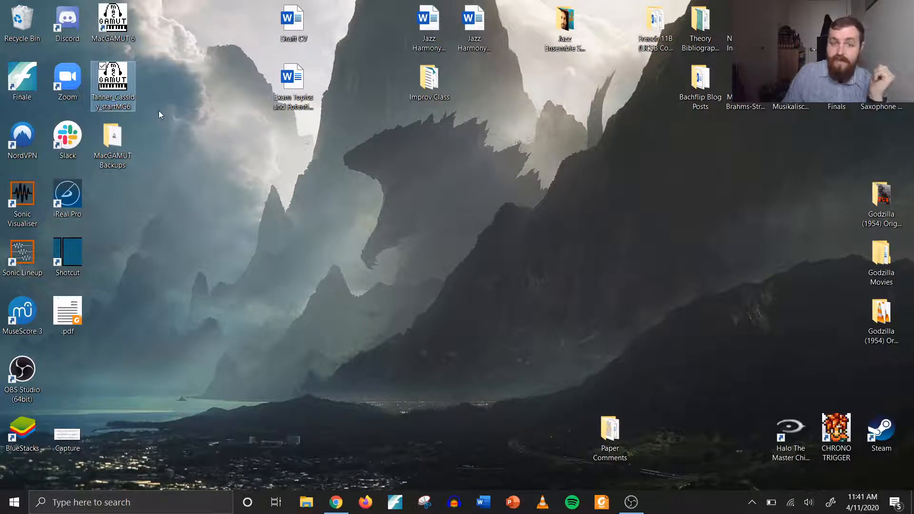
pyautogui.moveTo(259, 178)
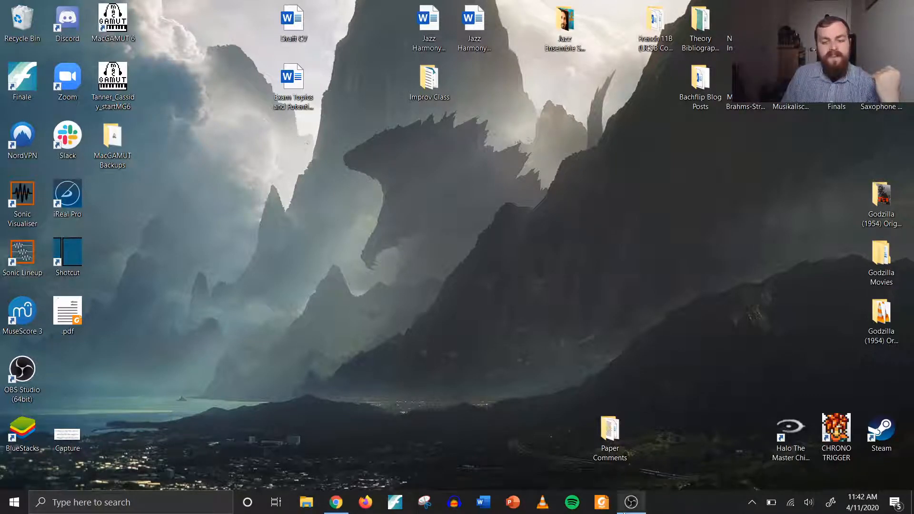
pyautogui.moveTo(630, 501)
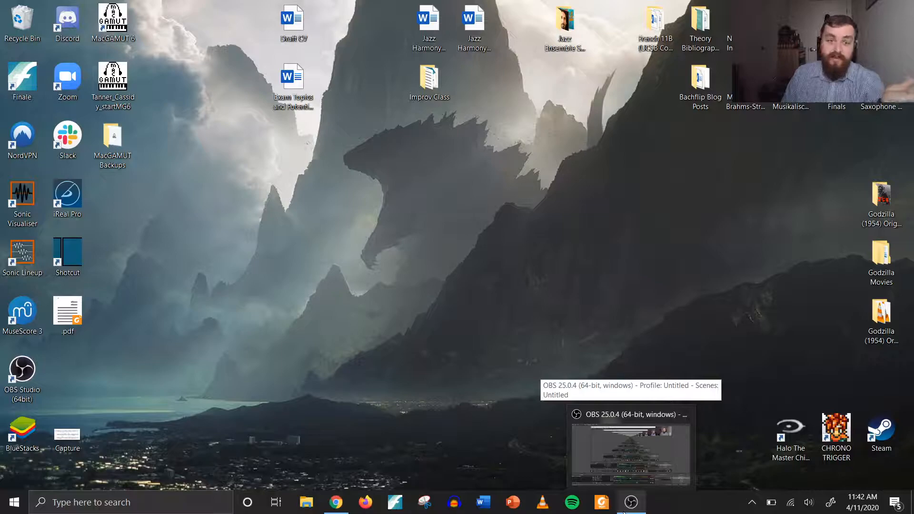